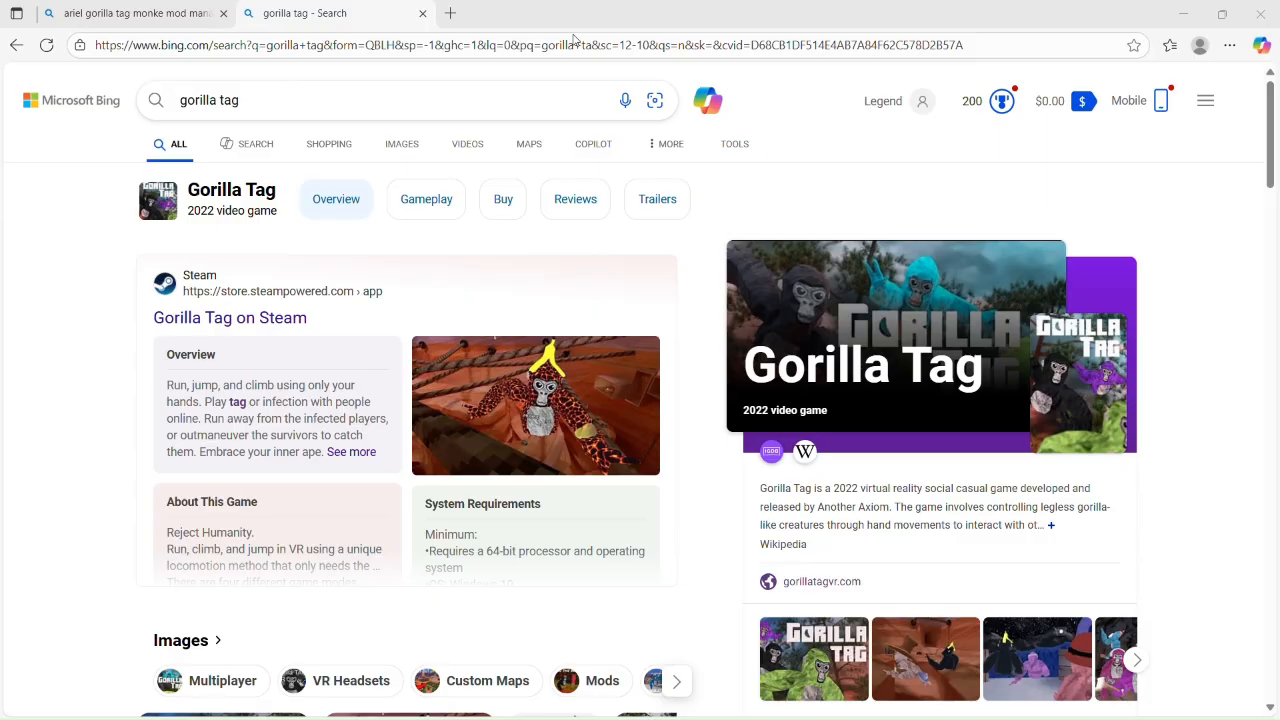
{"action": "mouse_move", "coordinate": [500, 64]}
{"action": "type", "text": "ariel monke"}
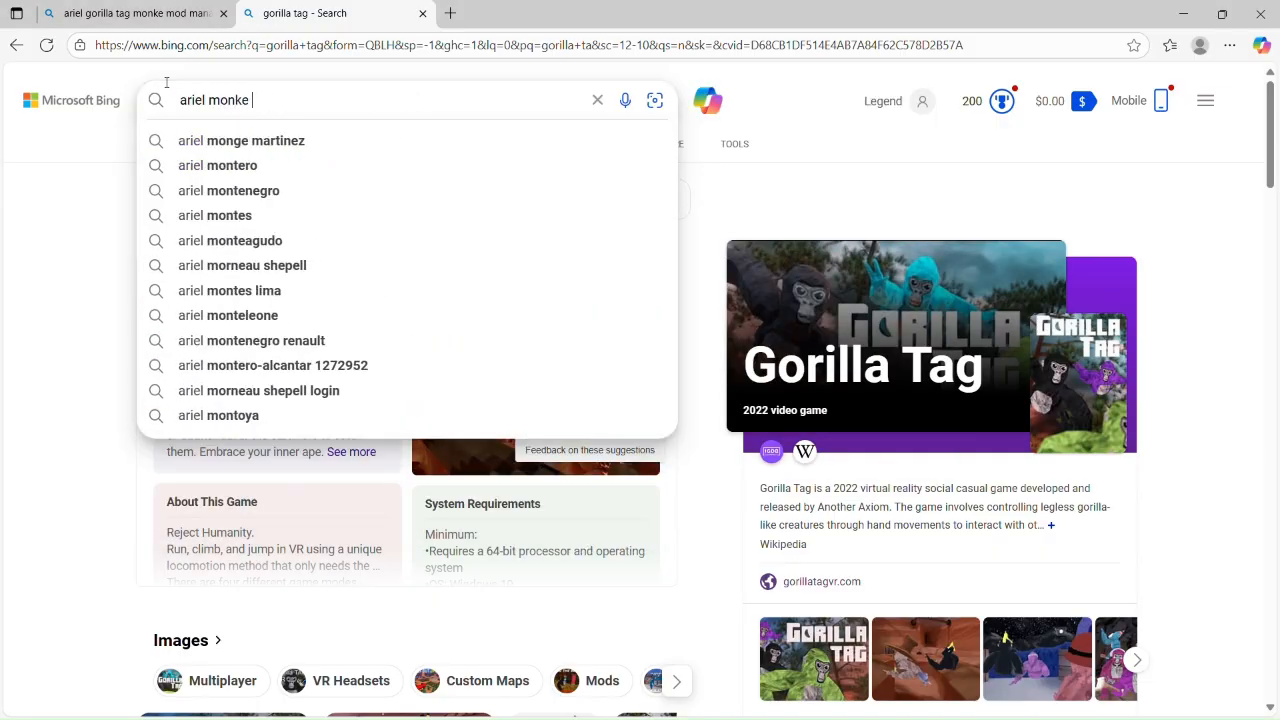
- Search Bing for 'ariel monke mod manager' to find its GitHub project
{"action": "type", "text": "mod manager"}
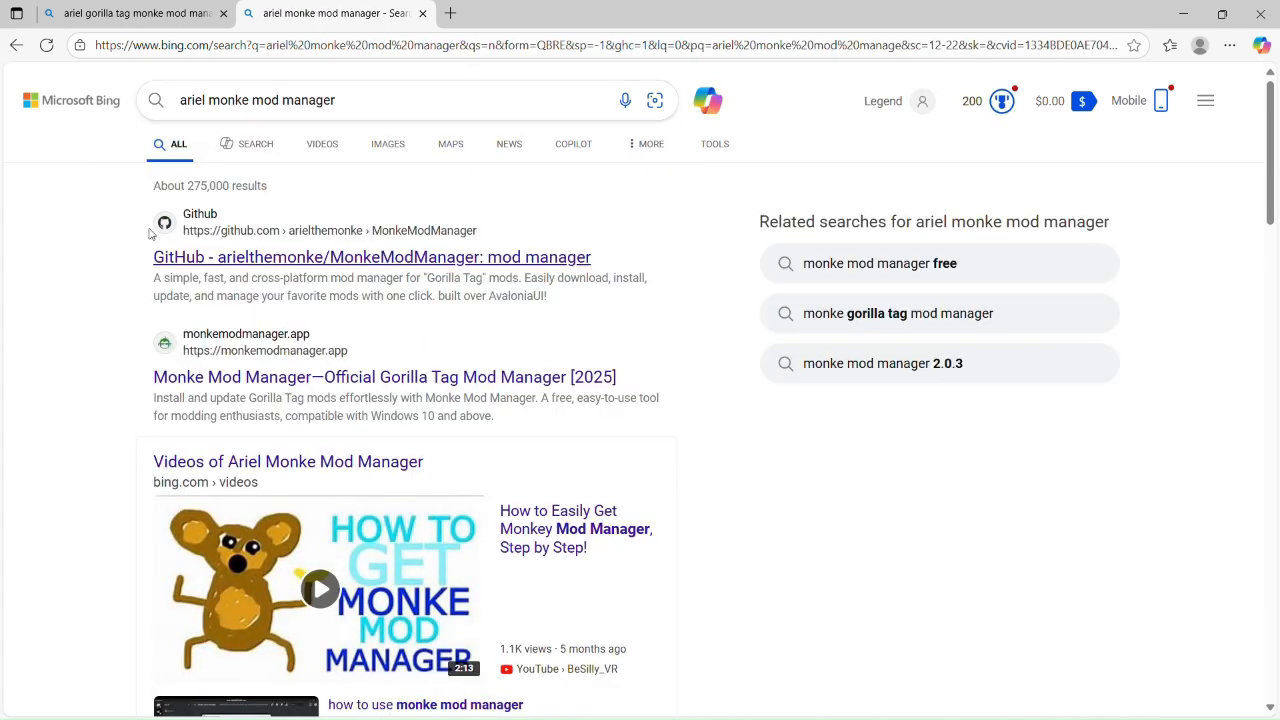
{"action": "mouse_move", "coordinate": [440, 296]}
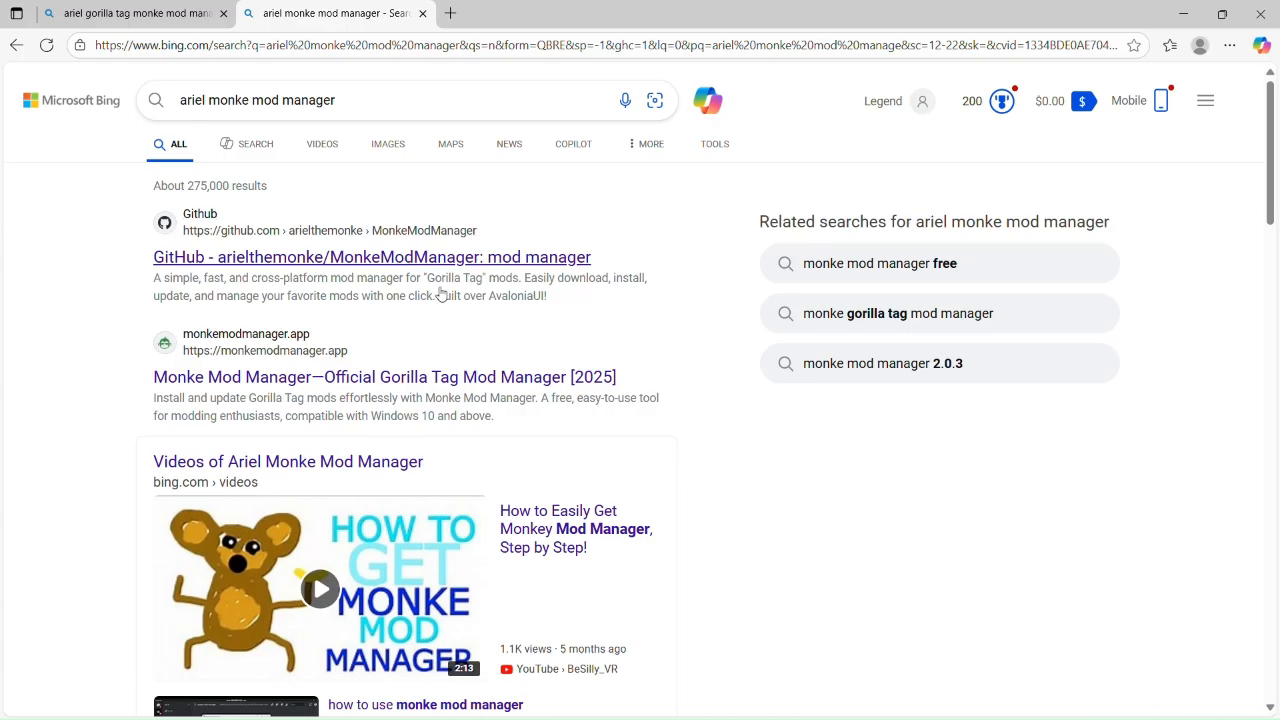
- Go from the MonkeModManager GitHub result to its latest v1.4.0 'DOWNLOAD HERE!' release
{"action": "left_click", "coordinate": [372, 256]}
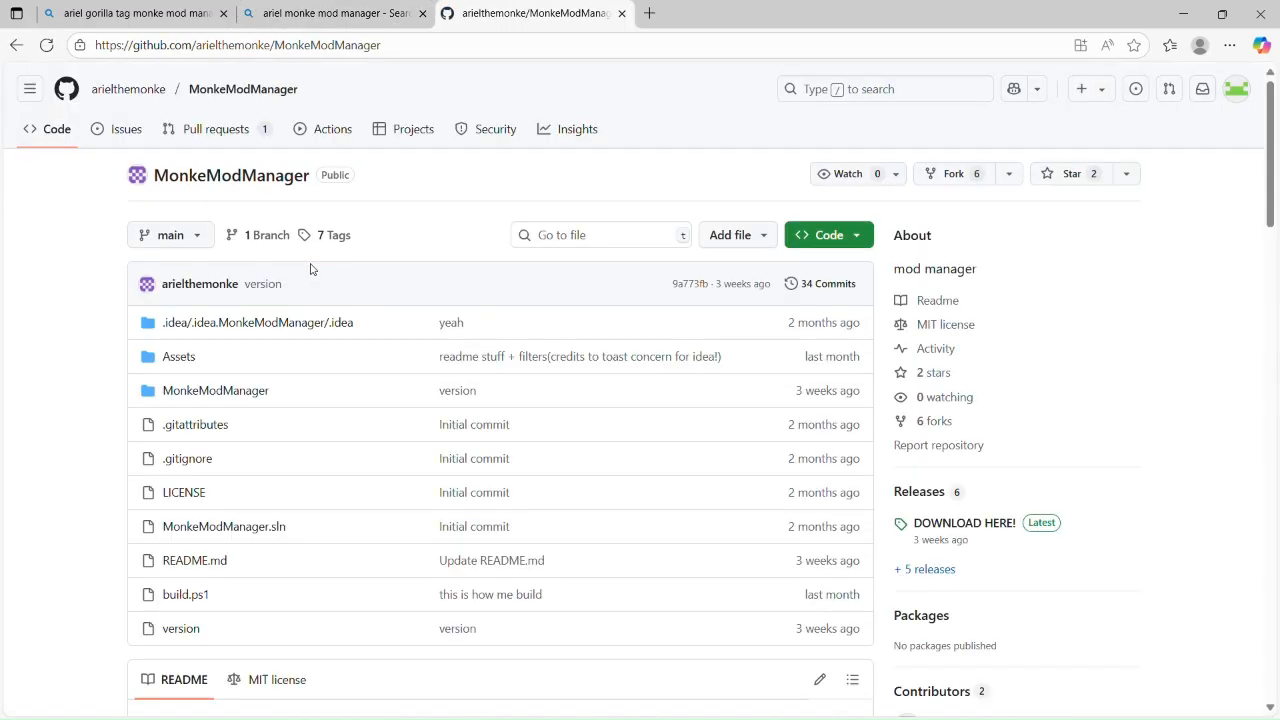
{"action": "mouse_move", "coordinate": [964, 522]}
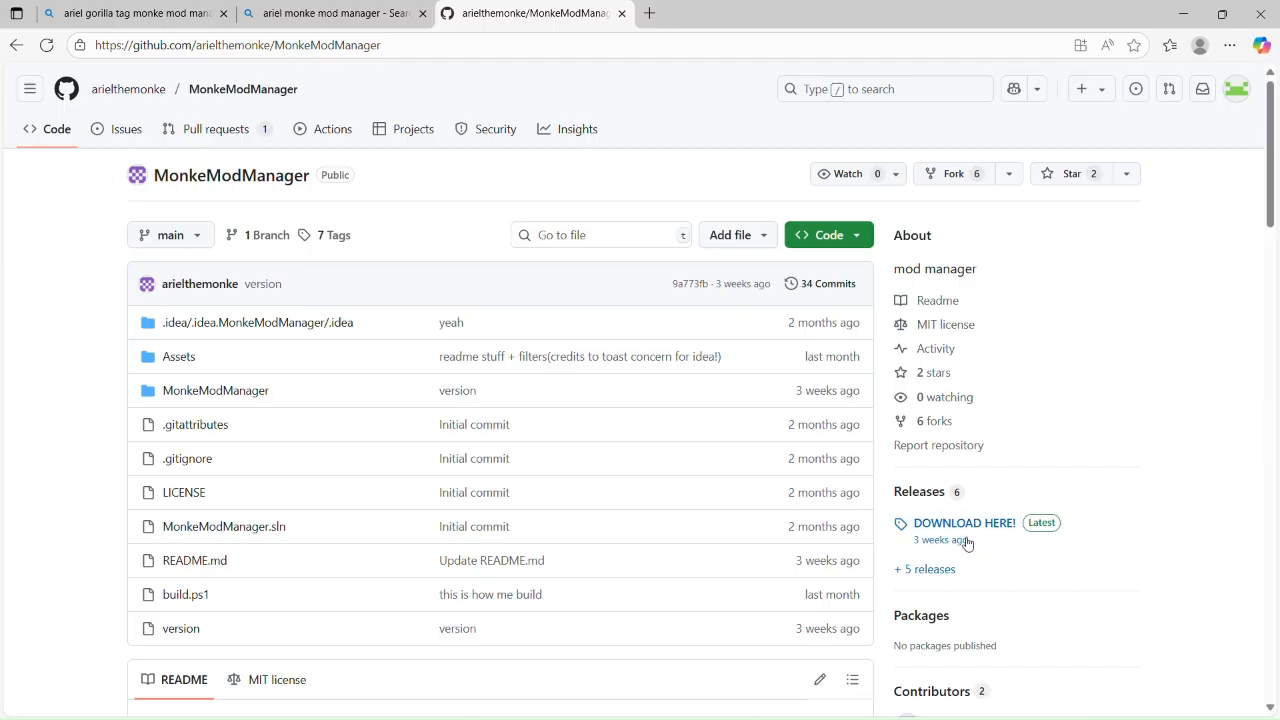
{"action": "mouse_move", "coordinate": [964, 522]}
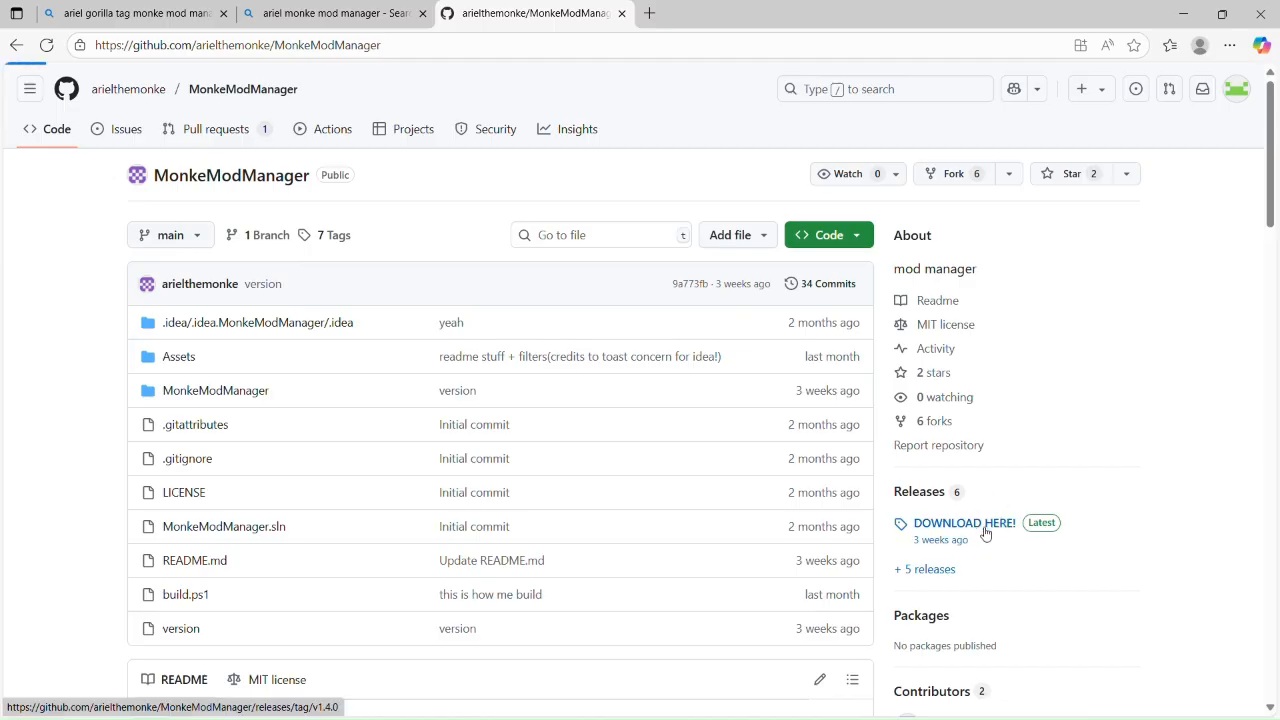
{"action": "left_click", "coordinate": [964, 522]}
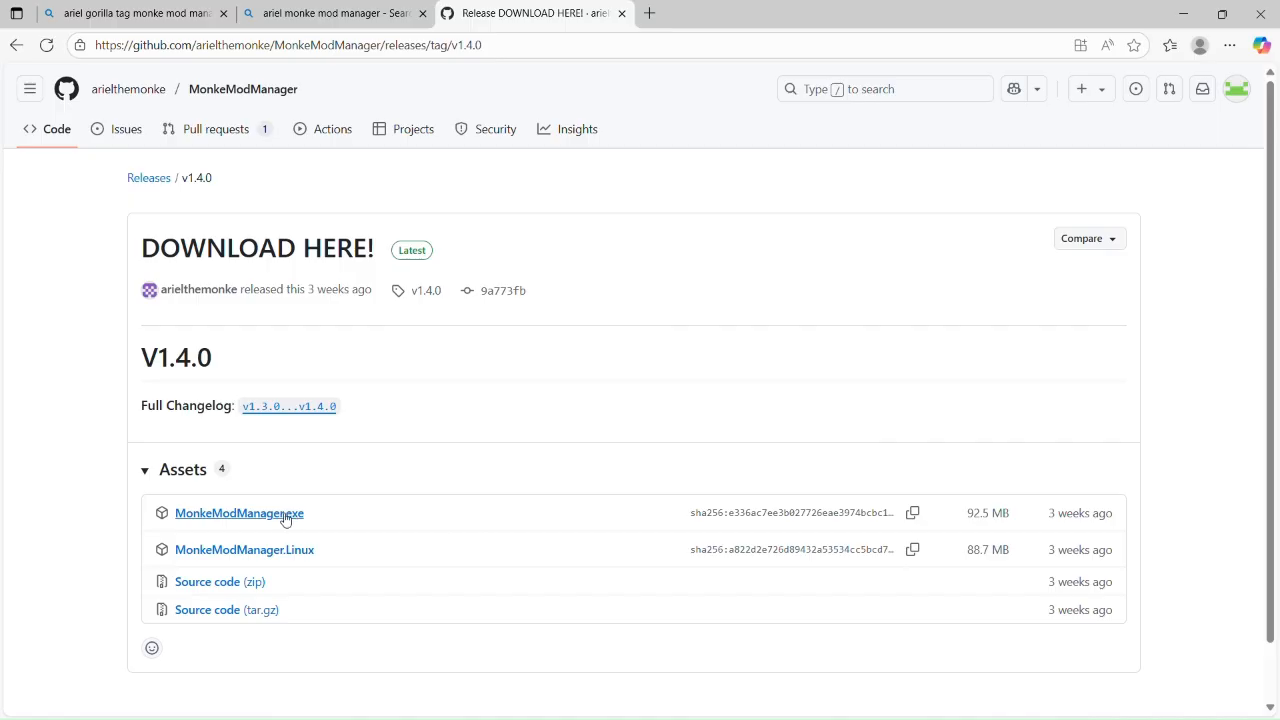
- Download MonkeModManager.exe and keep it anyway despite Edge's SmartScreen warning
{"action": "left_click", "coordinate": [238, 512]}
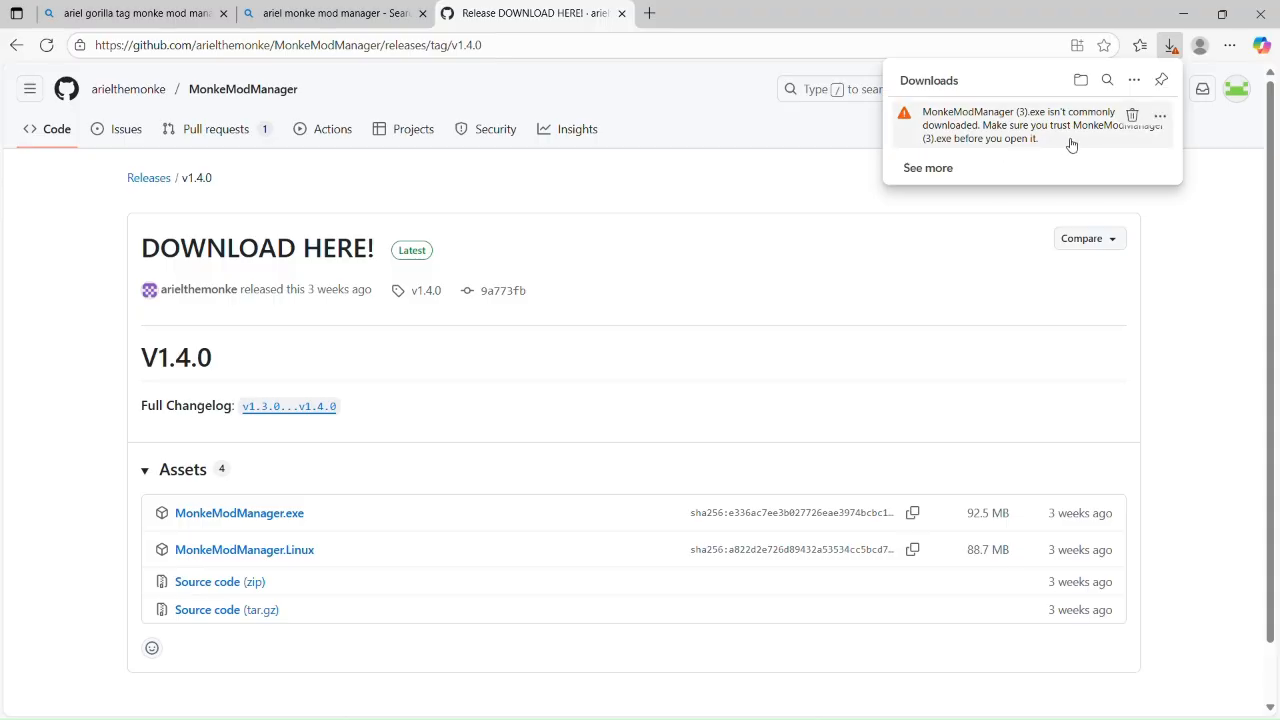
{"action": "mouse_move", "coordinate": [1100, 140]}
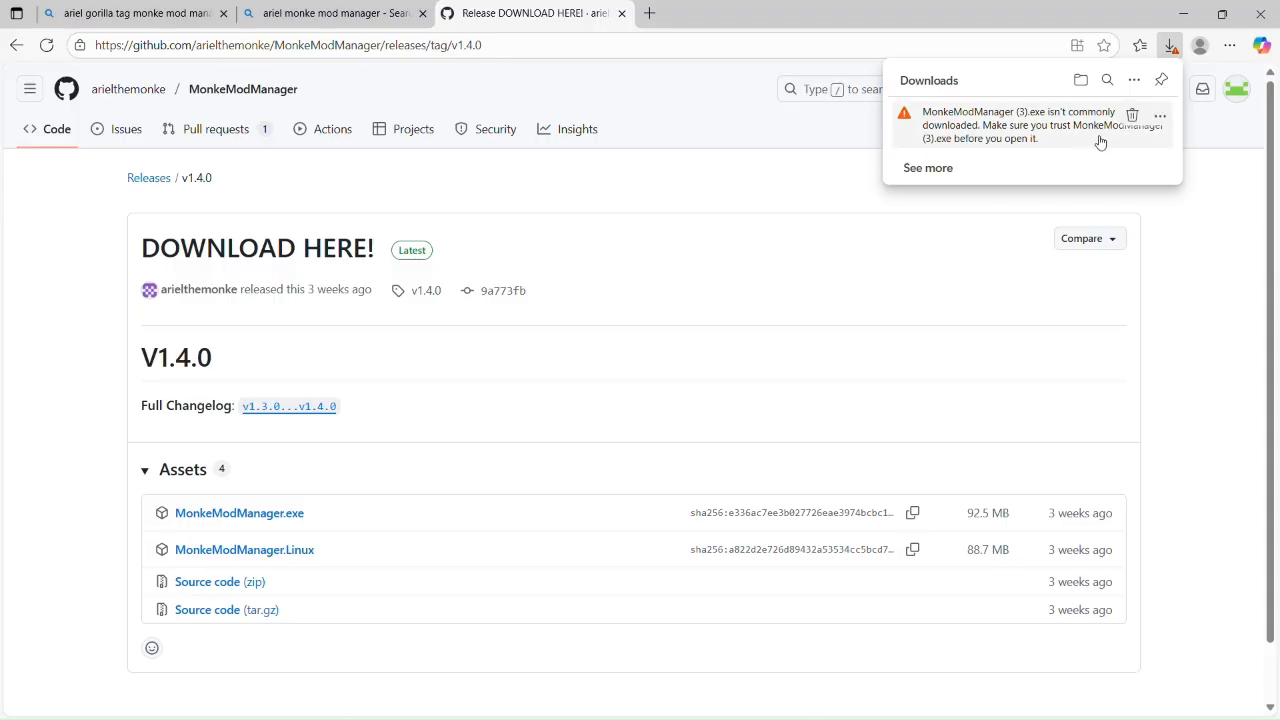
{"action": "mouse_move", "coordinate": [1072, 128]}
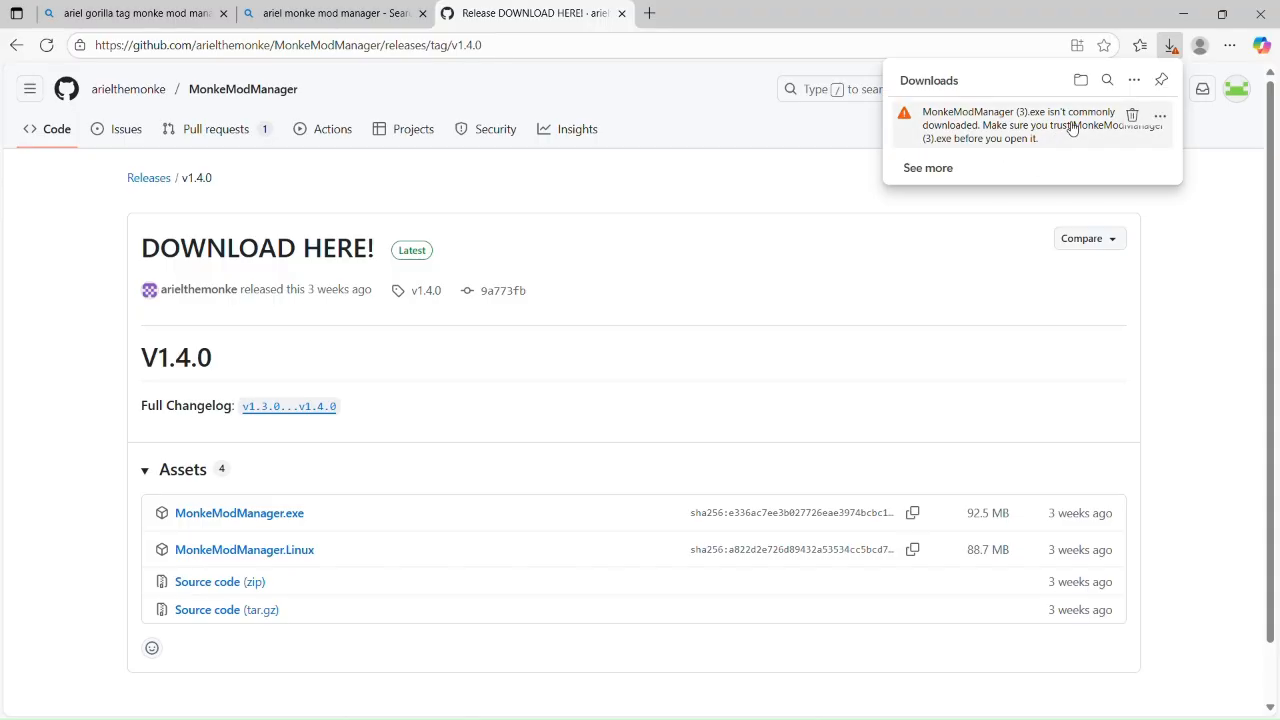
{"action": "mouse_move", "coordinate": [1160, 114]}
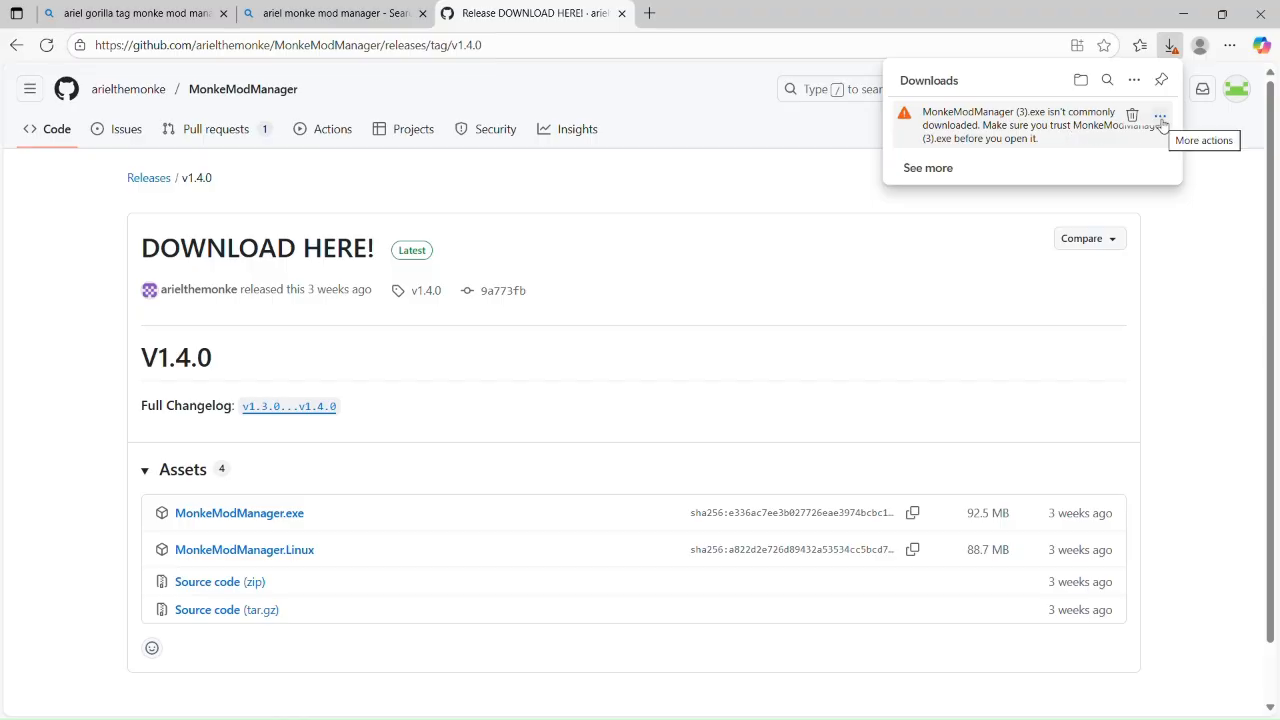
{"action": "left_click", "coordinate": [1160, 114]}
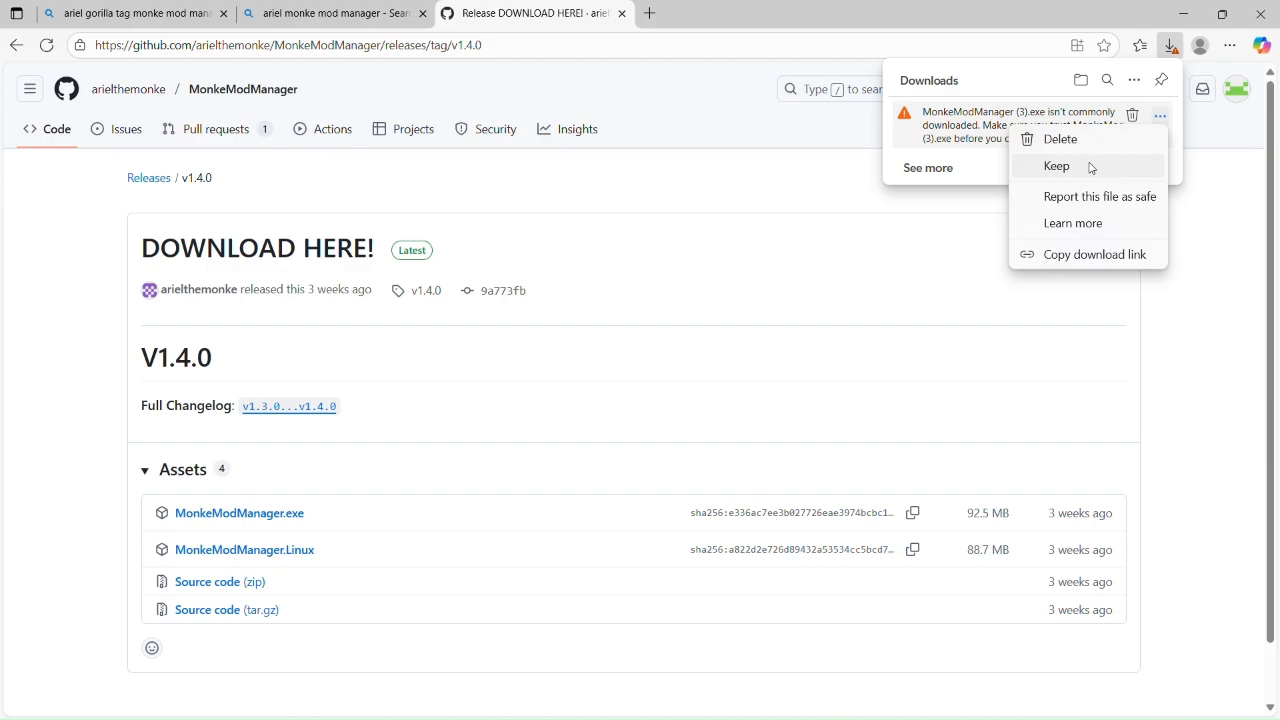
{"action": "left_click", "coordinate": [1056, 166]}
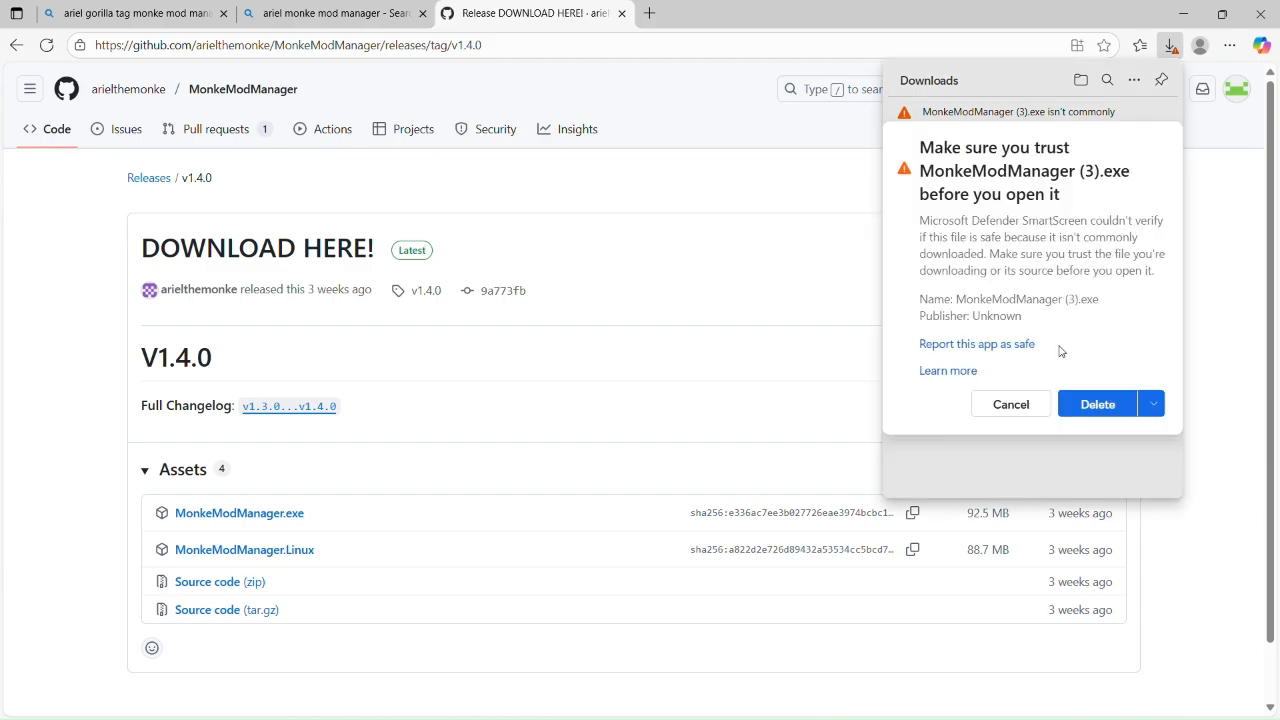
{"action": "mouse_move", "coordinate": [1152, 404]}
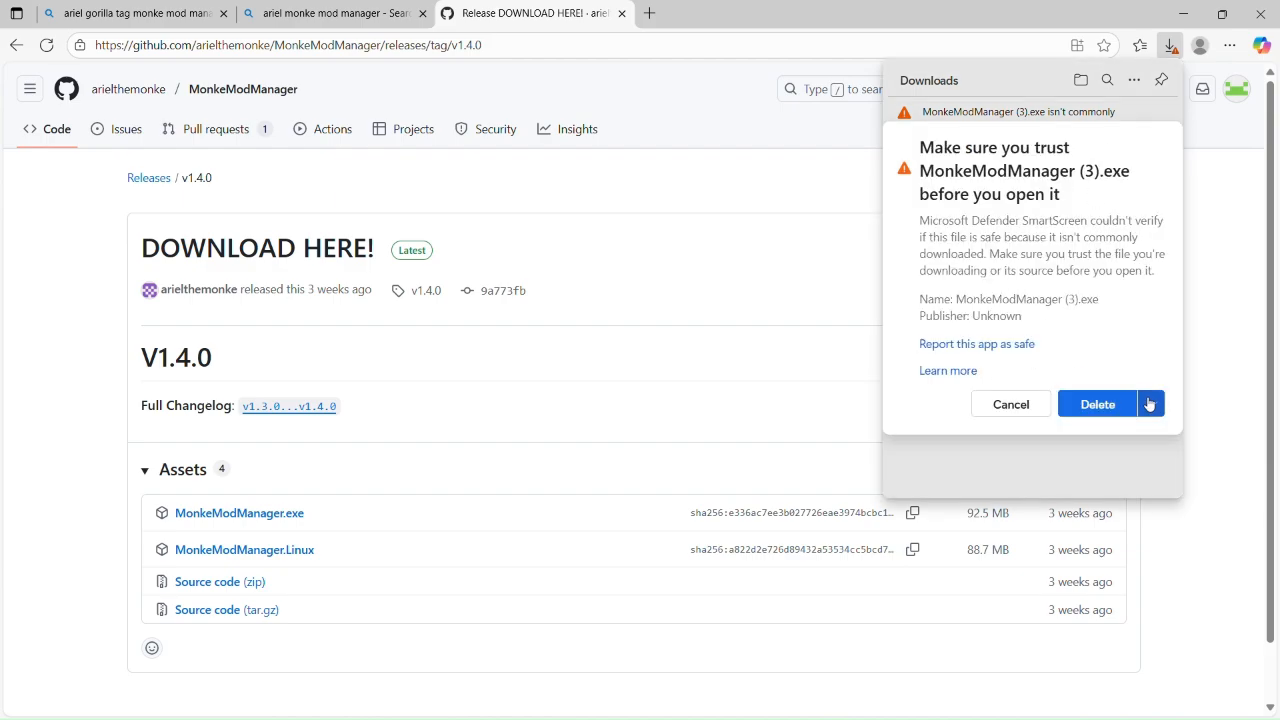
{"action": "left_click", "coordinate": [1152, 404]}
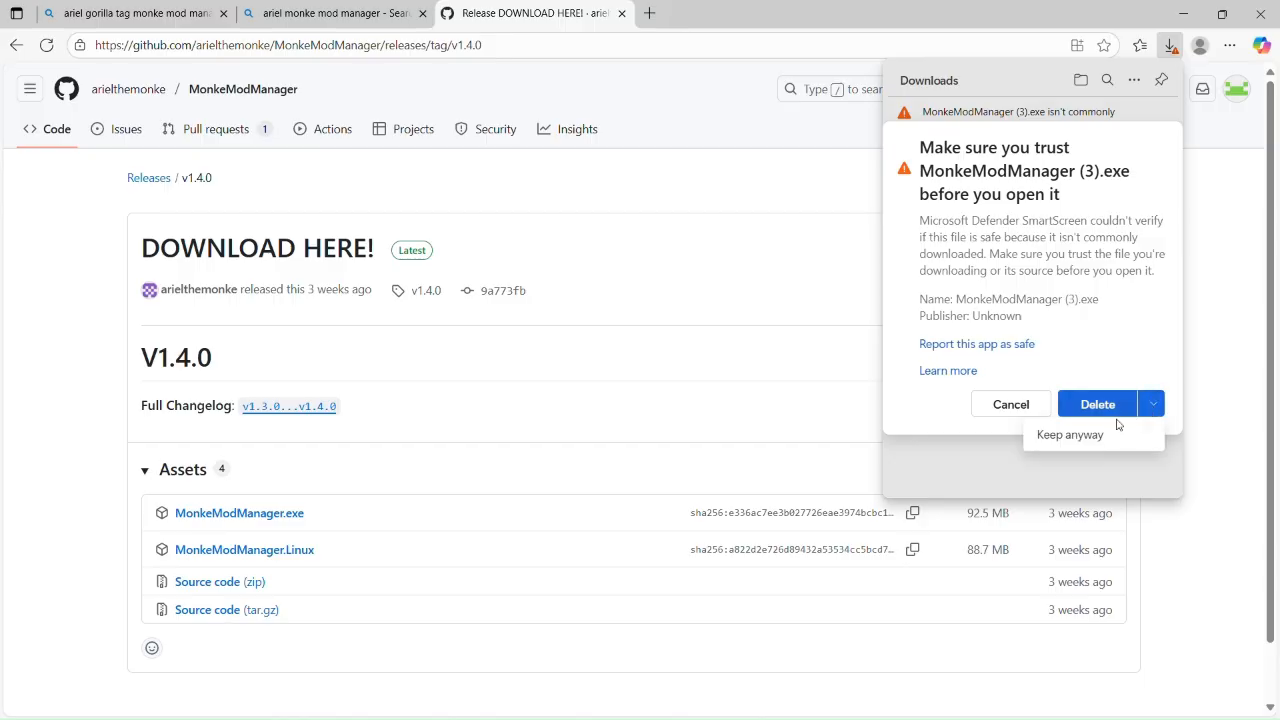
{"action": "left_click", "coordinate": [1068, 434]}
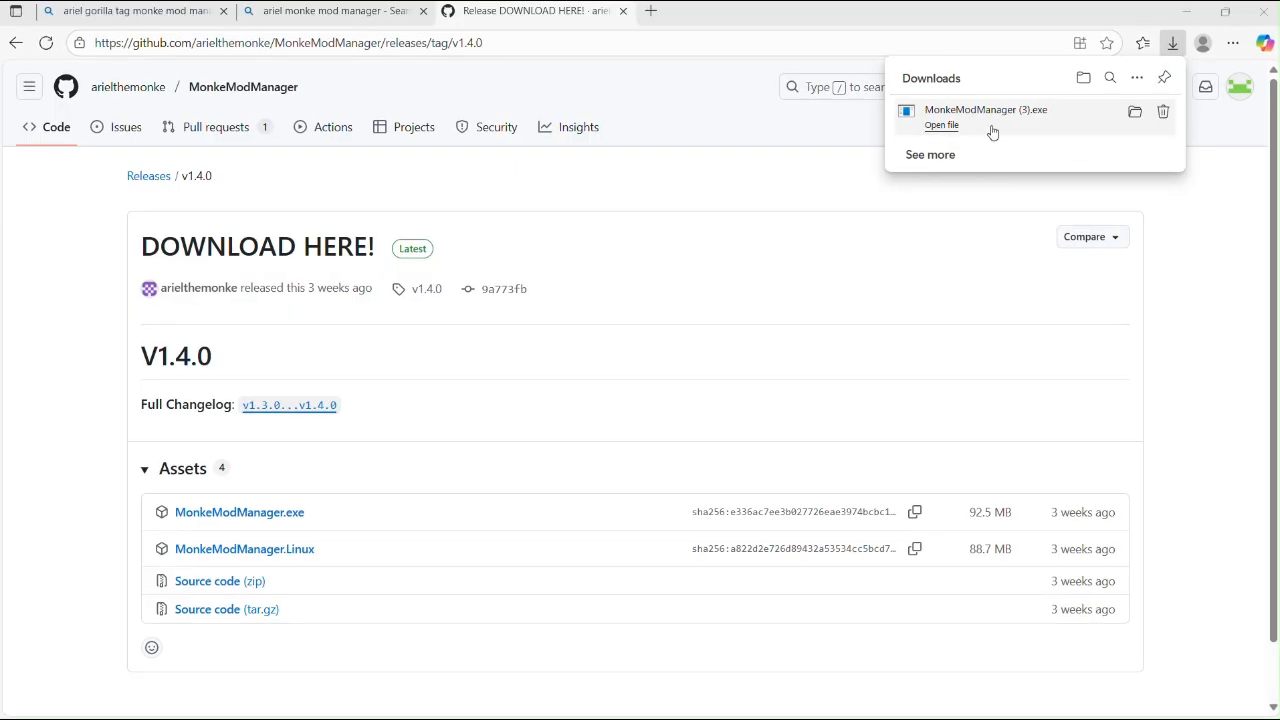
{"action": "mouse_move", "coordinate": [964, 140]}
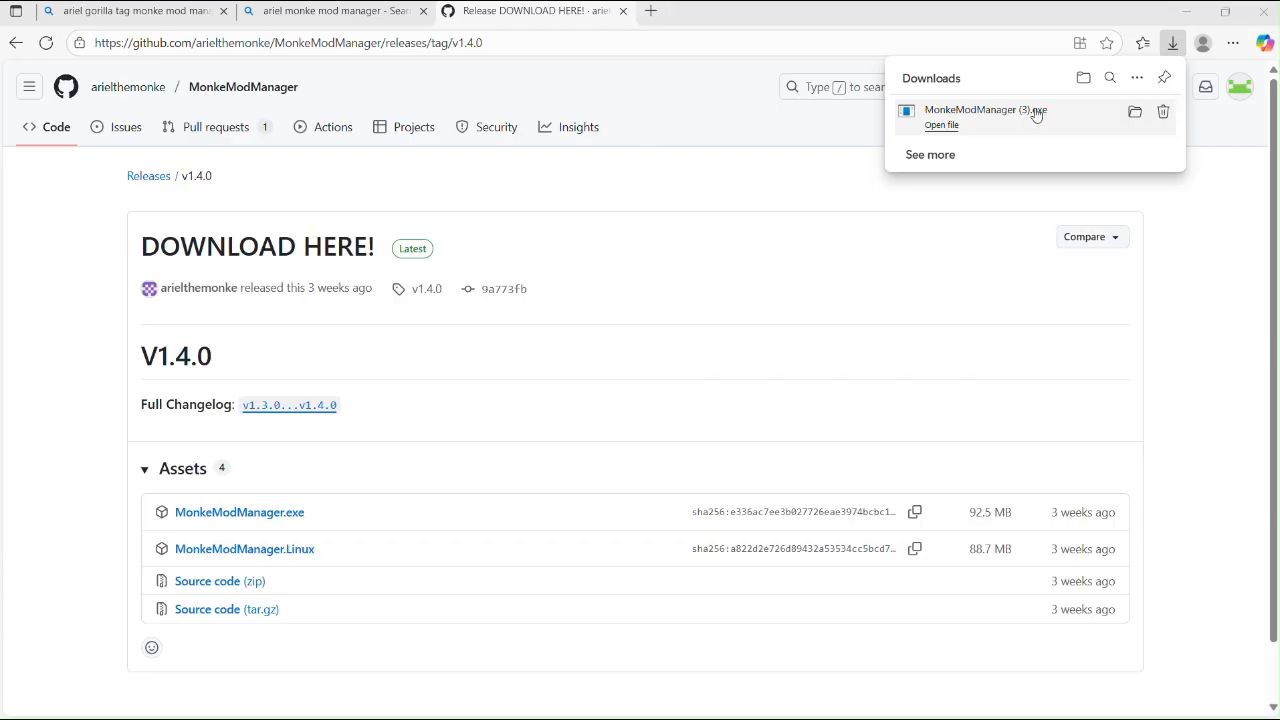
- Launch the downloaded MonkeModManager.exe and dismiss its missing game path error
{"action": "left_click", "coordinate": [940, 124]}
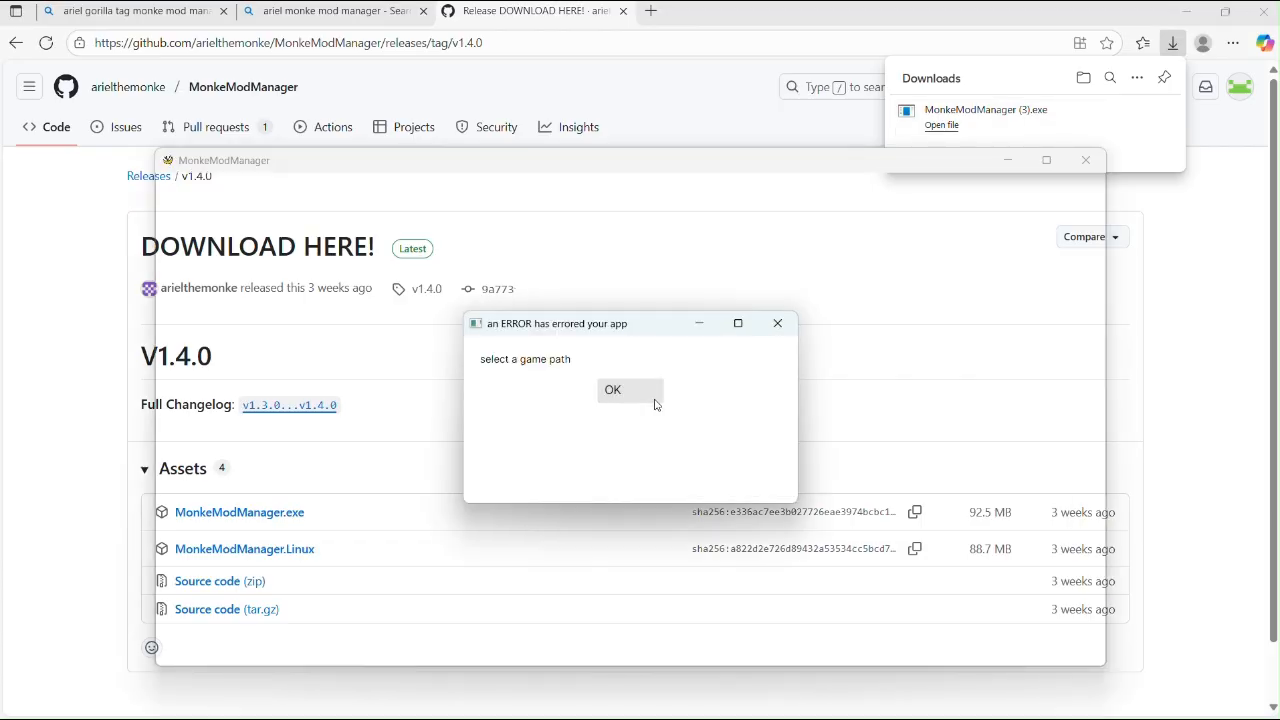
{"action": "left_click", "coordinate": [612, 388]}
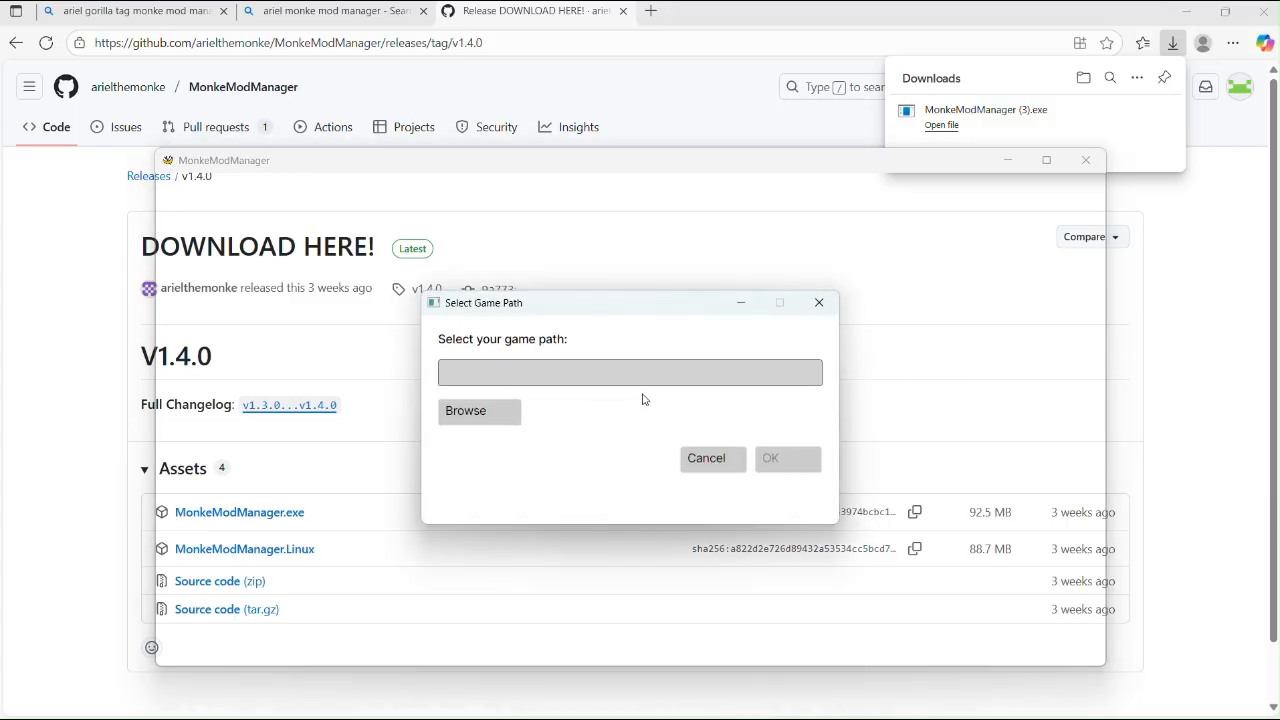
- Browse to C: > Program Files (x86) > Steam > steamapps > common for the game folder
{"action": "left_click", "coordinate": [464, 412]}
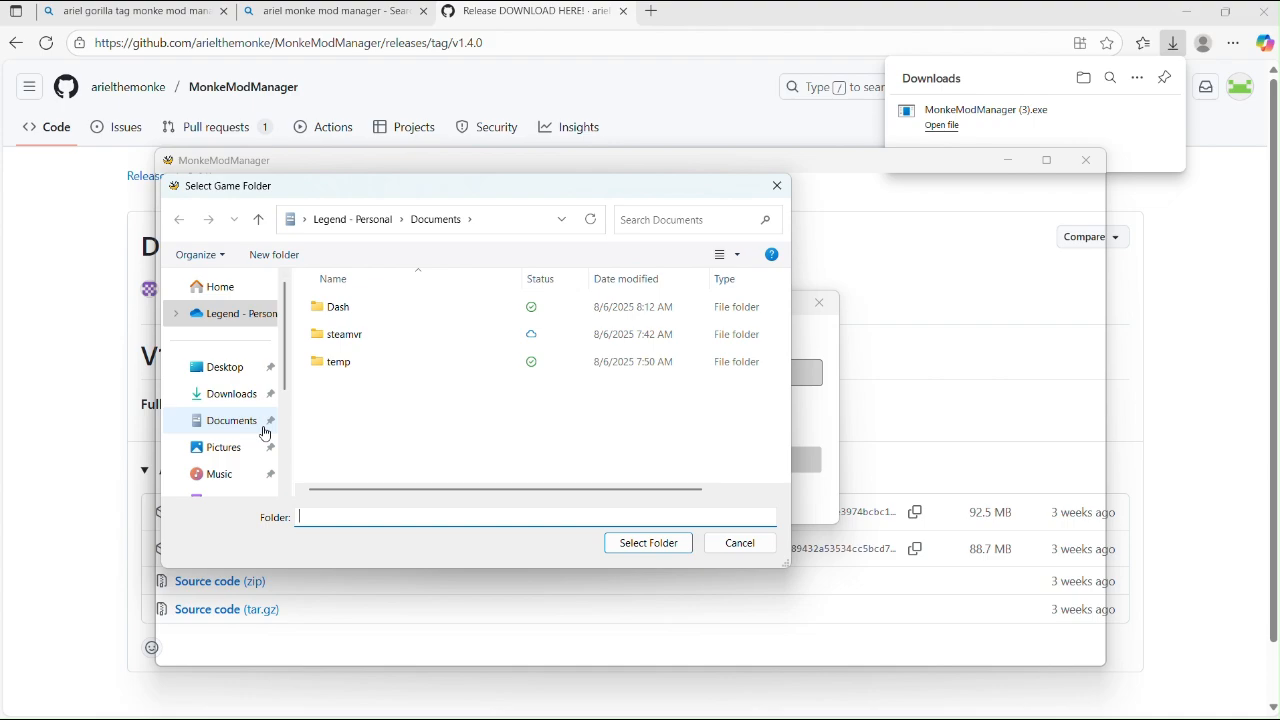
{"action": "scroll", "scroll_direction": "down", "scroll_amount": 3}
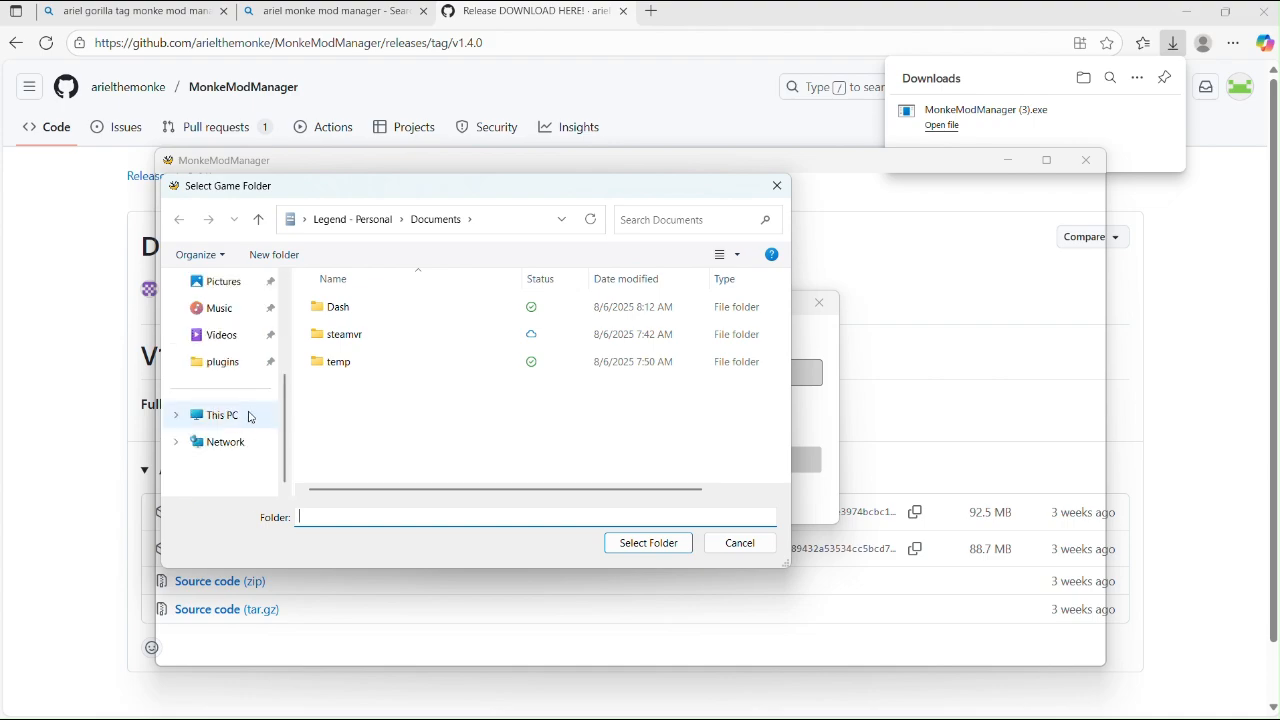
{"action": "left_click", "coordinate": [220, 414]}
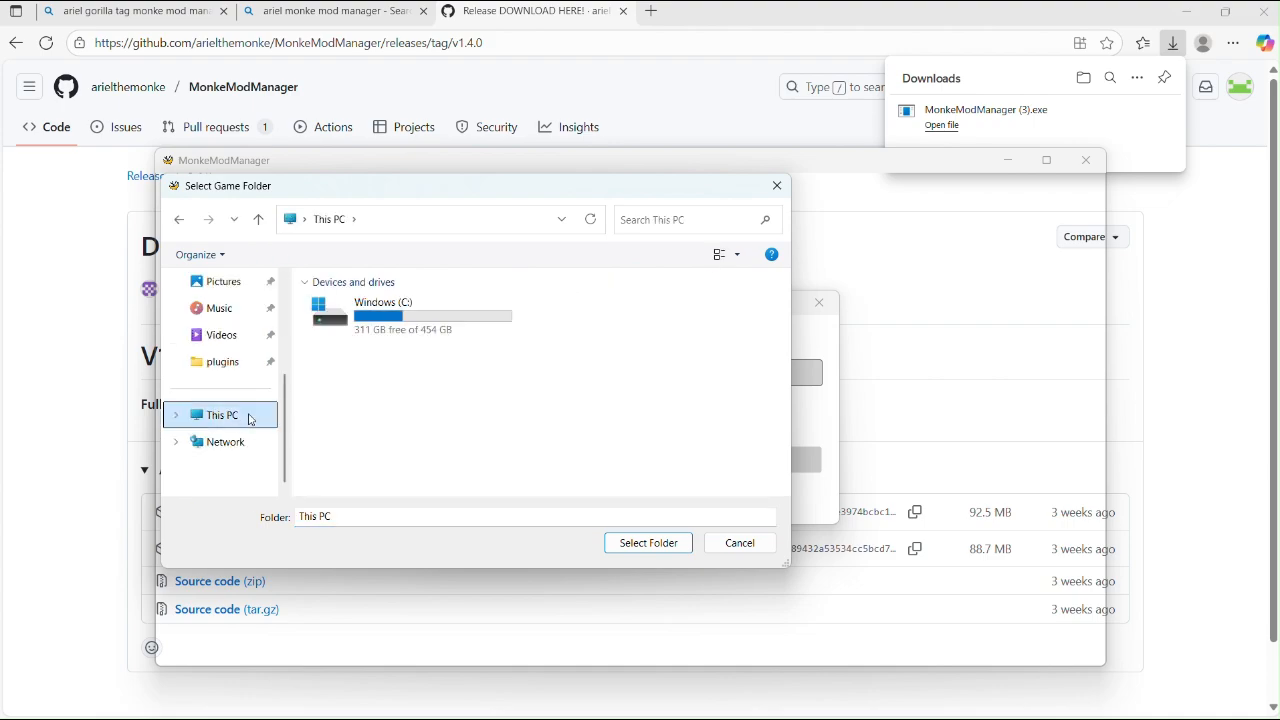
{"action": "double_click", "coordinate": [384, 310]}
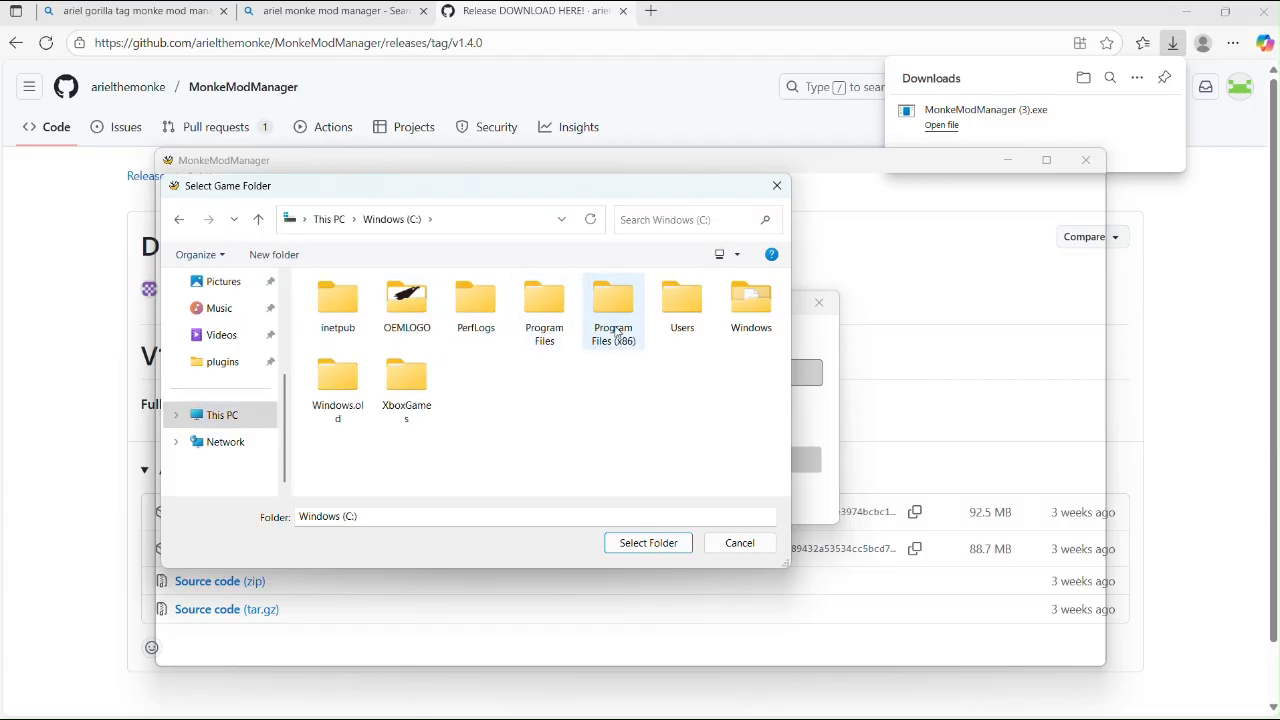
{"action": "double_click", "coordinate": [612, 304]}
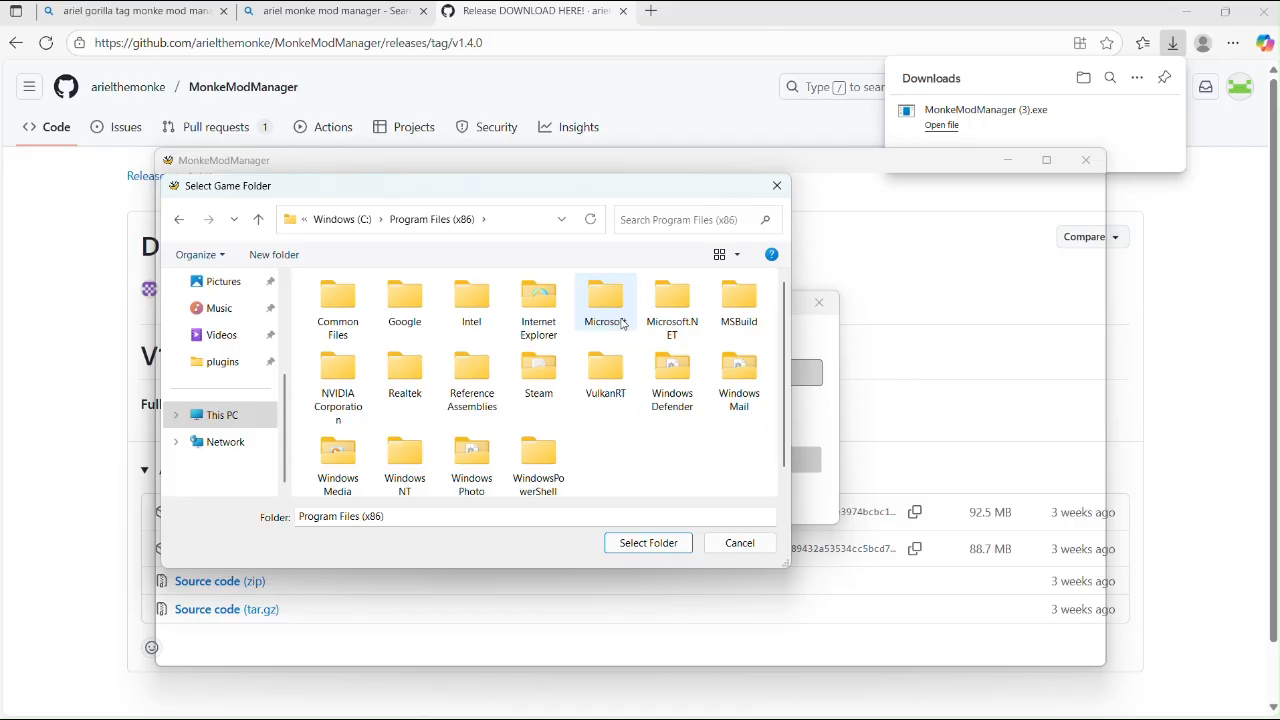
{"action": "double_click", "coordinate": [538, 370]}
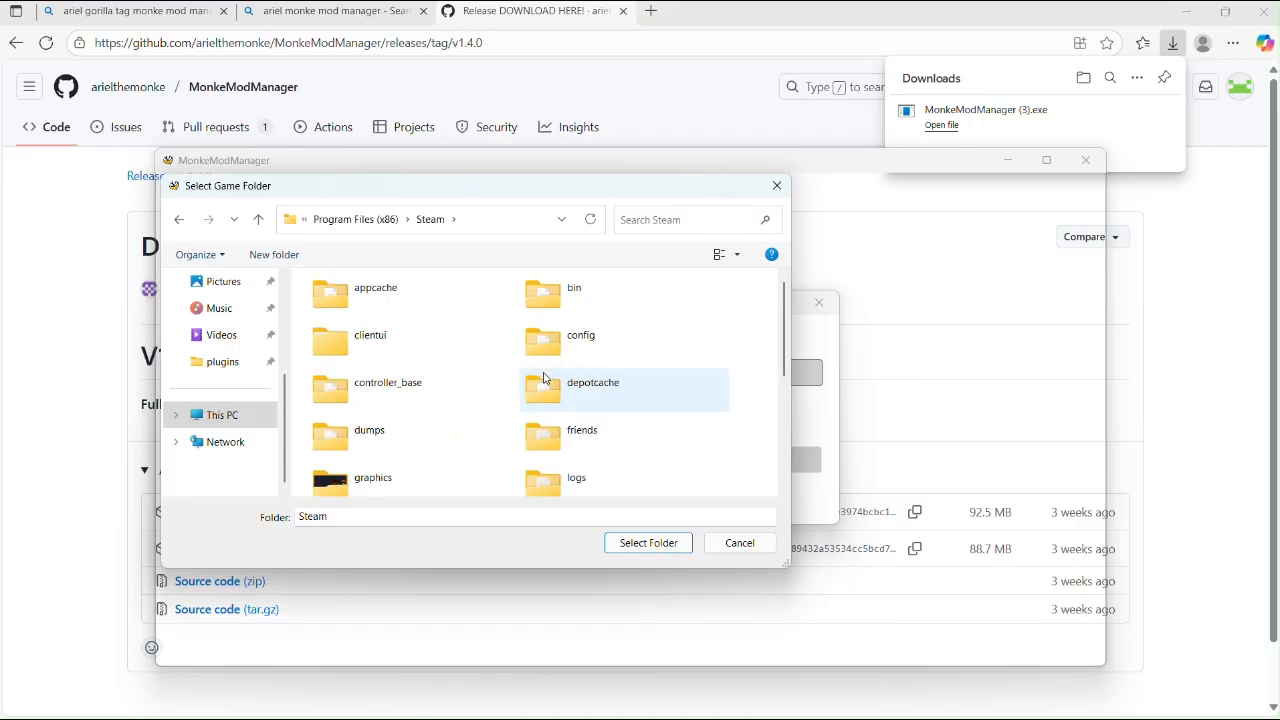
{"action": "scroll", "scroll_direction": "down", "scroll_amount": 3}
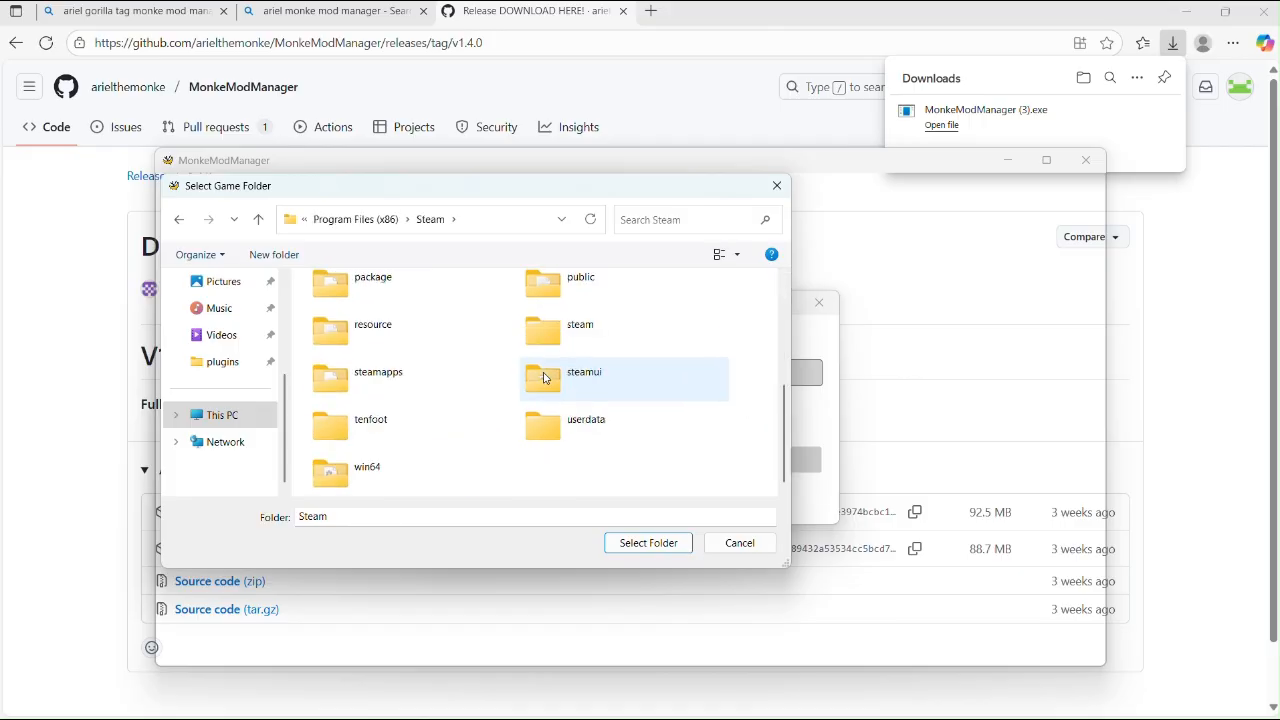
{"action": "double_click", "coordinate": [380, 370]}
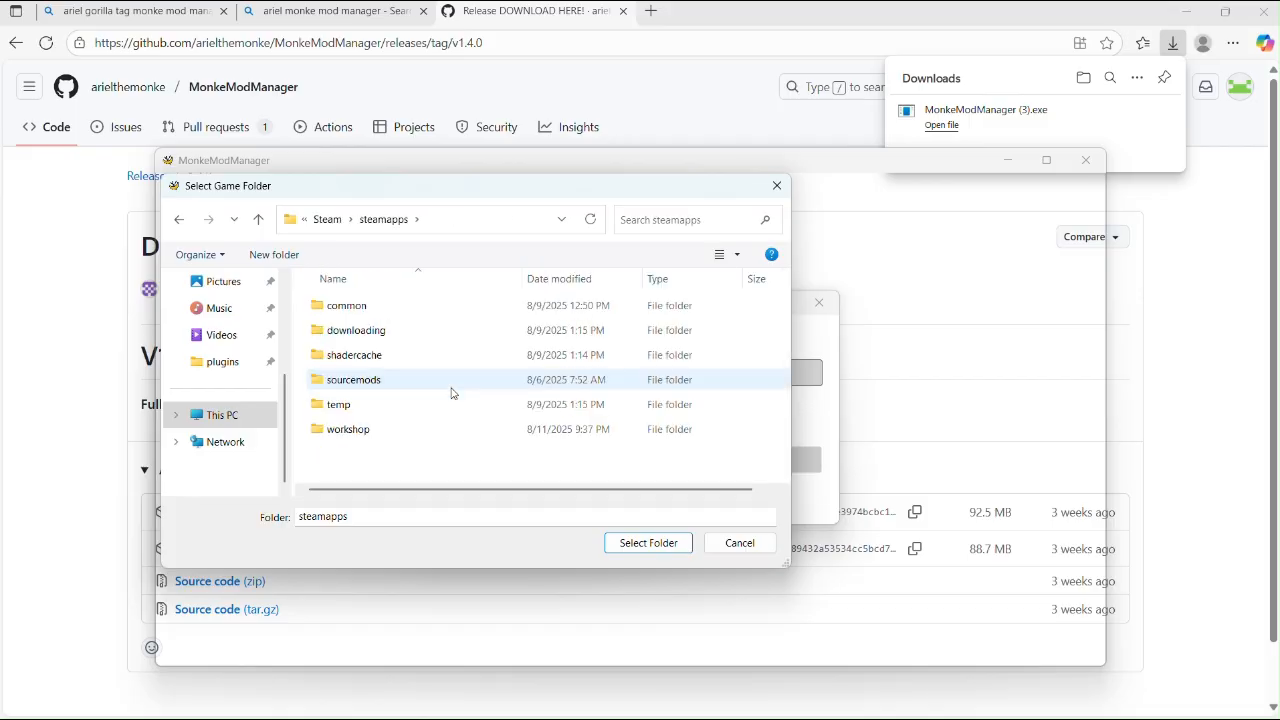
{"action": "double_click", "coordinate": [344, 304]}
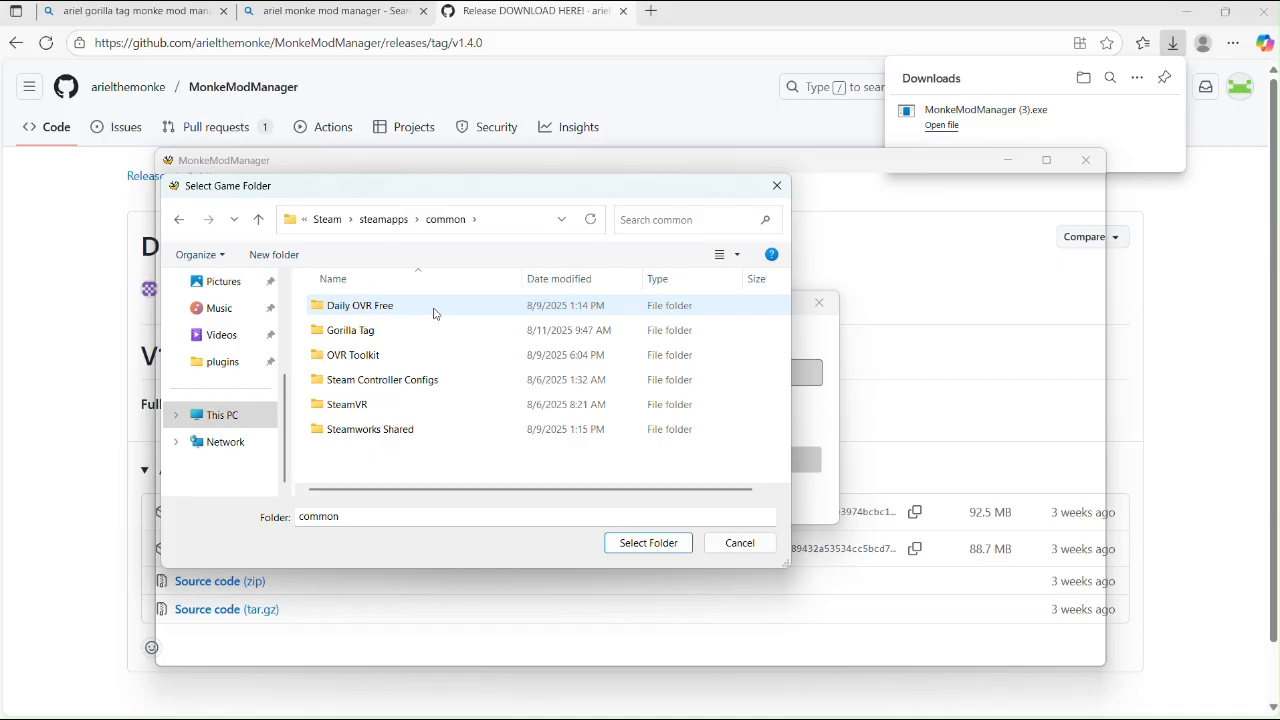
{"action": "mouse_move", "coordinate": [430, 330]}
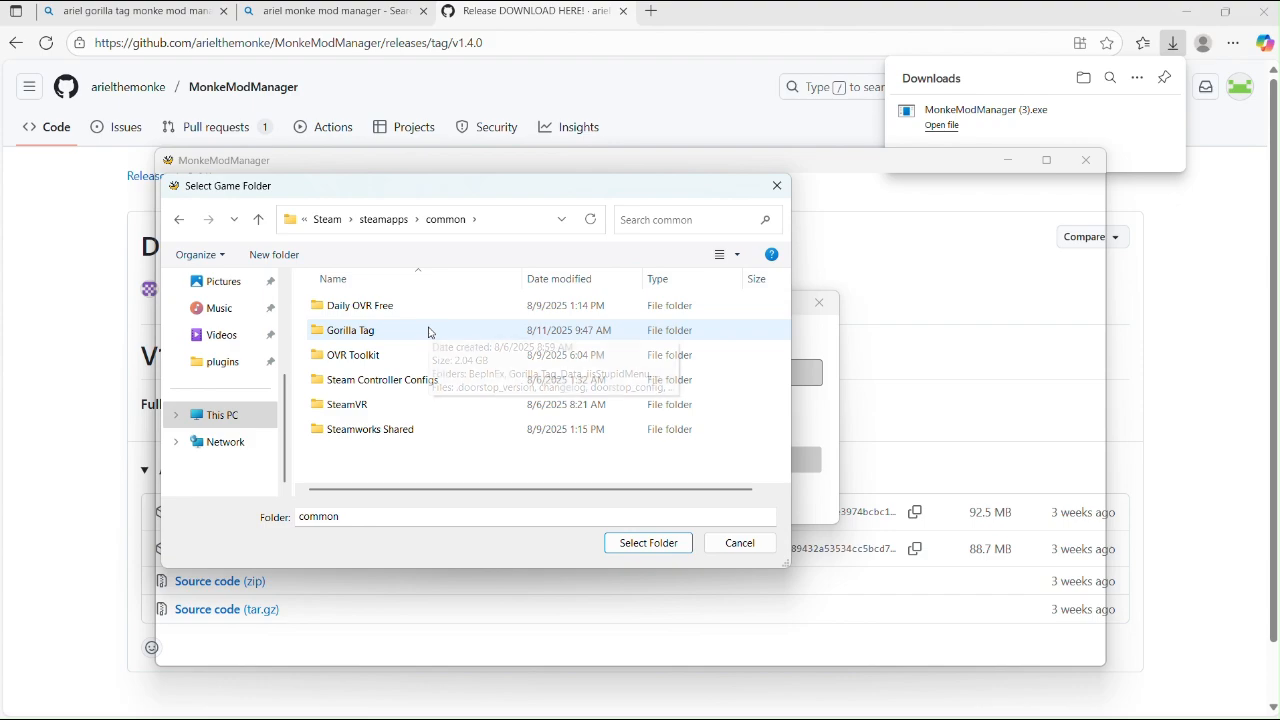
- Select the Gorilla Tag folder as the game path and accept it
{"action": "left_click", "coordinate": [352, 330]}
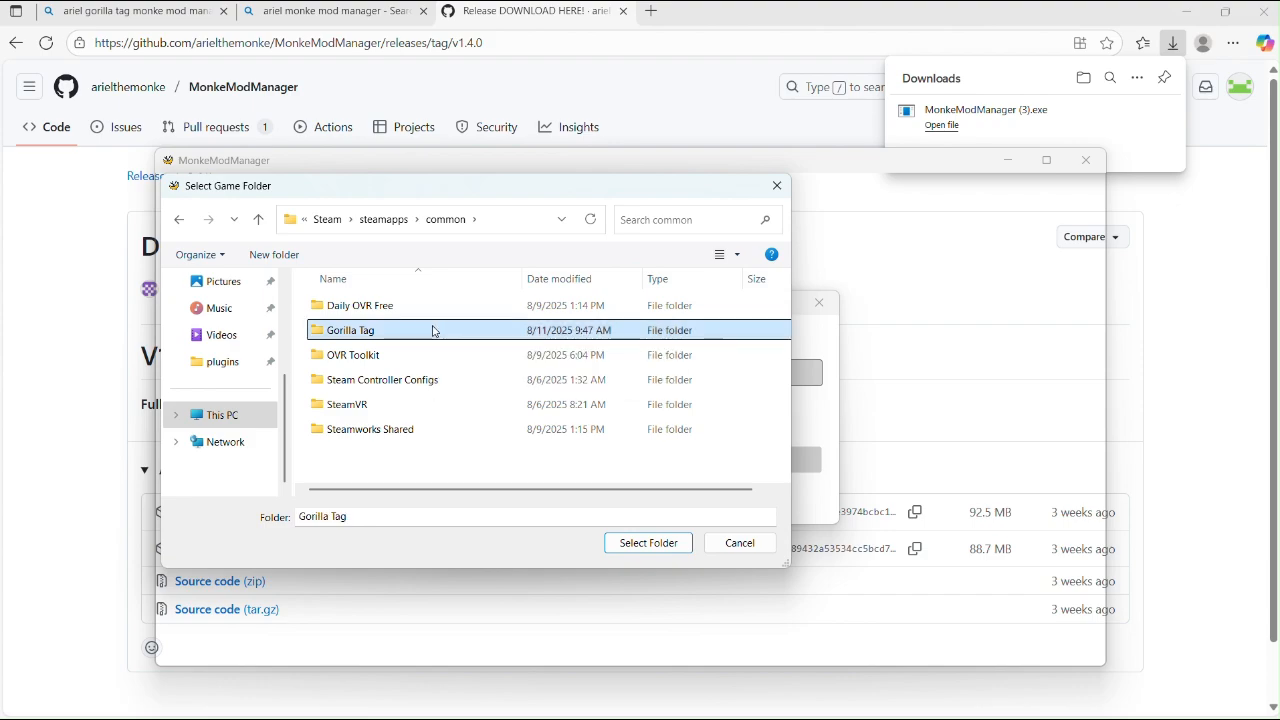
{"action": "double_click", "coordinate": [350, 330]}
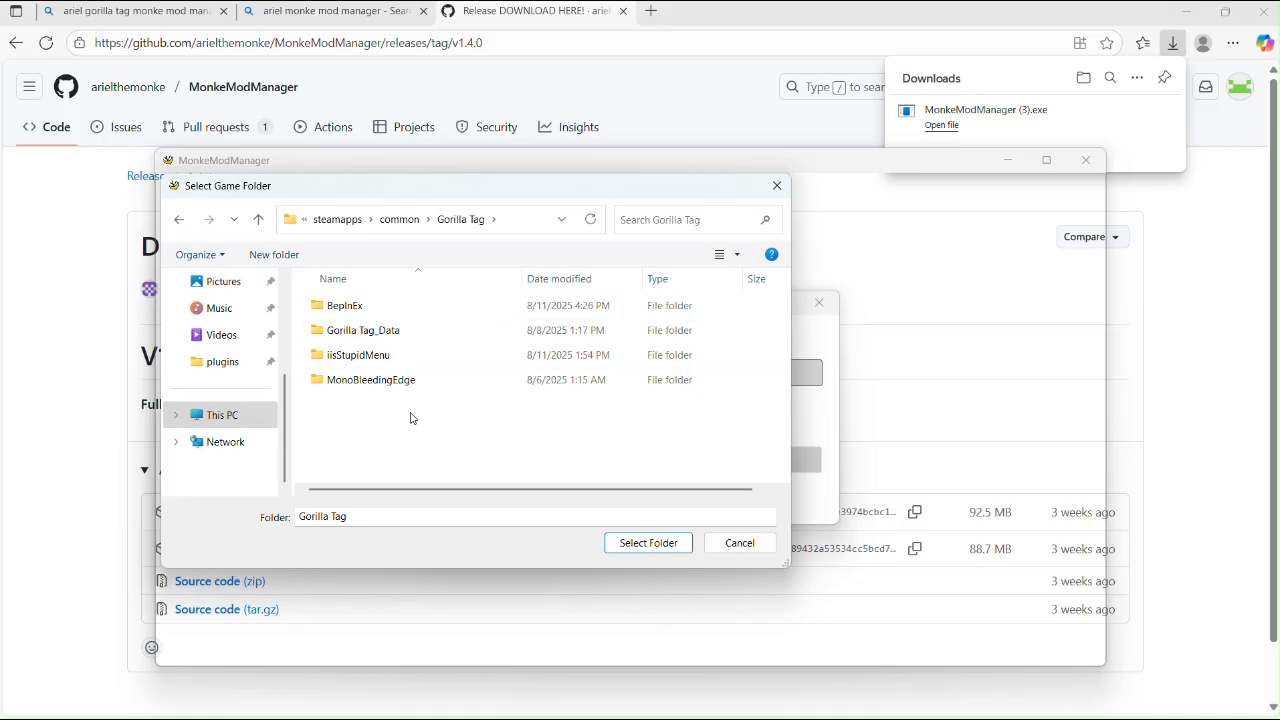
{"action": "mouse_move", "coordinate": [644, 586]}
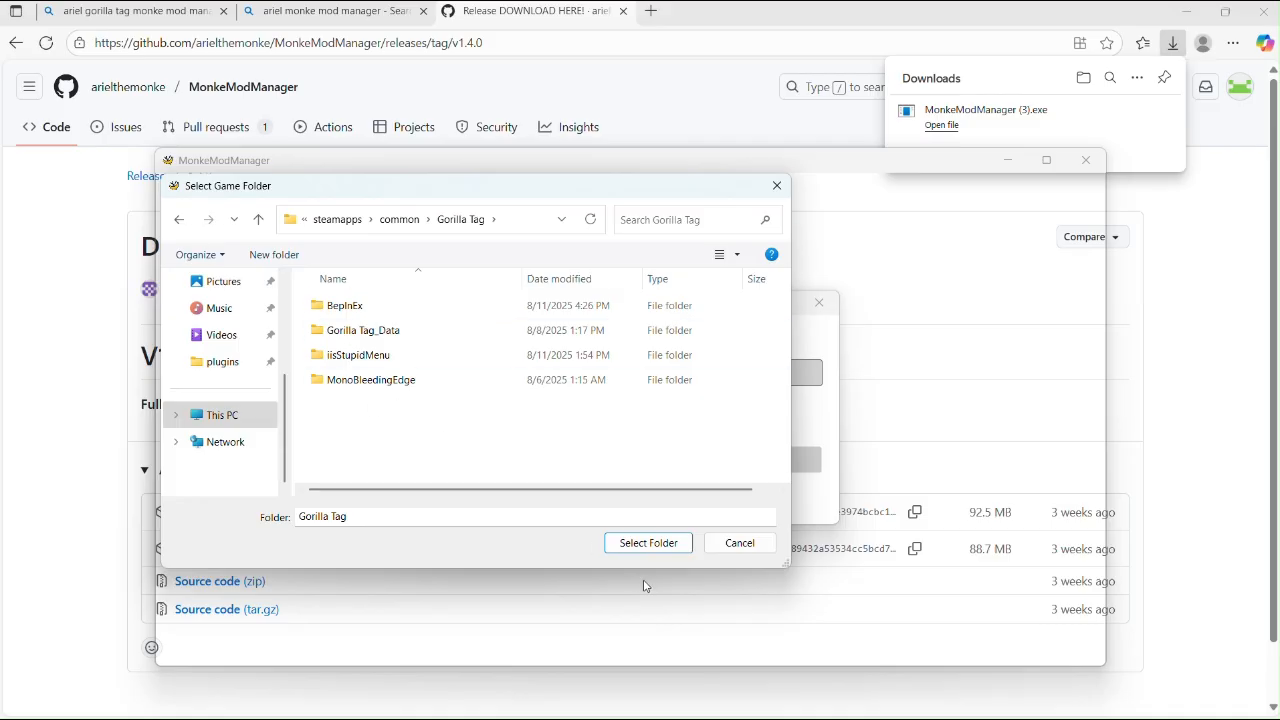
{"action": "left_click", "coordinate": [648, 542]}
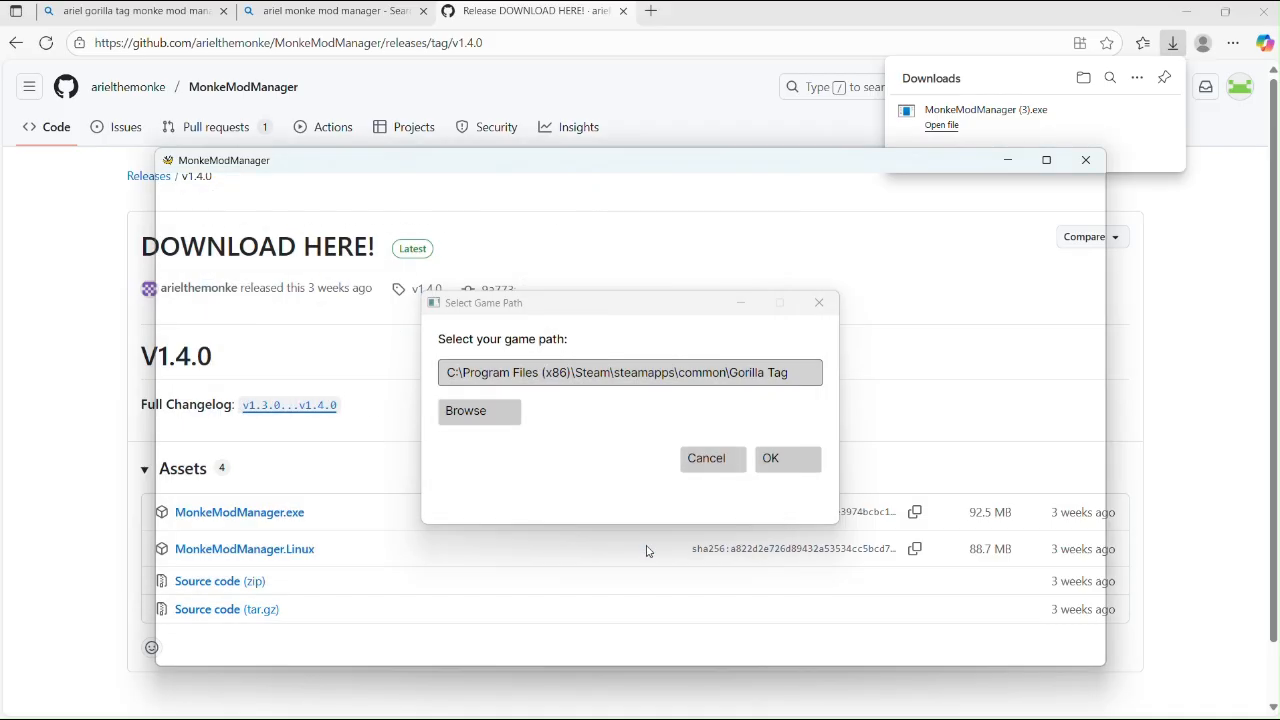
{"action": "left_click", "coordinate": [770, 458]}
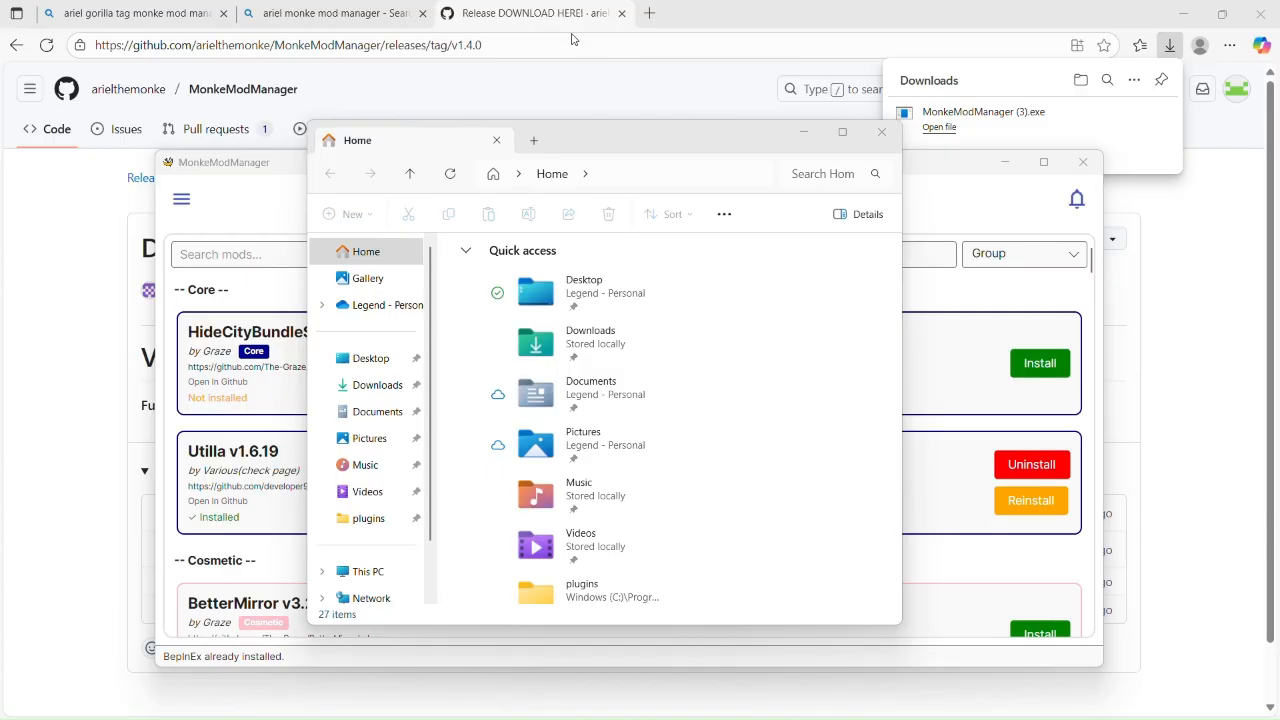
{"action": "mouse_move", "coordinate": [458, 240]}
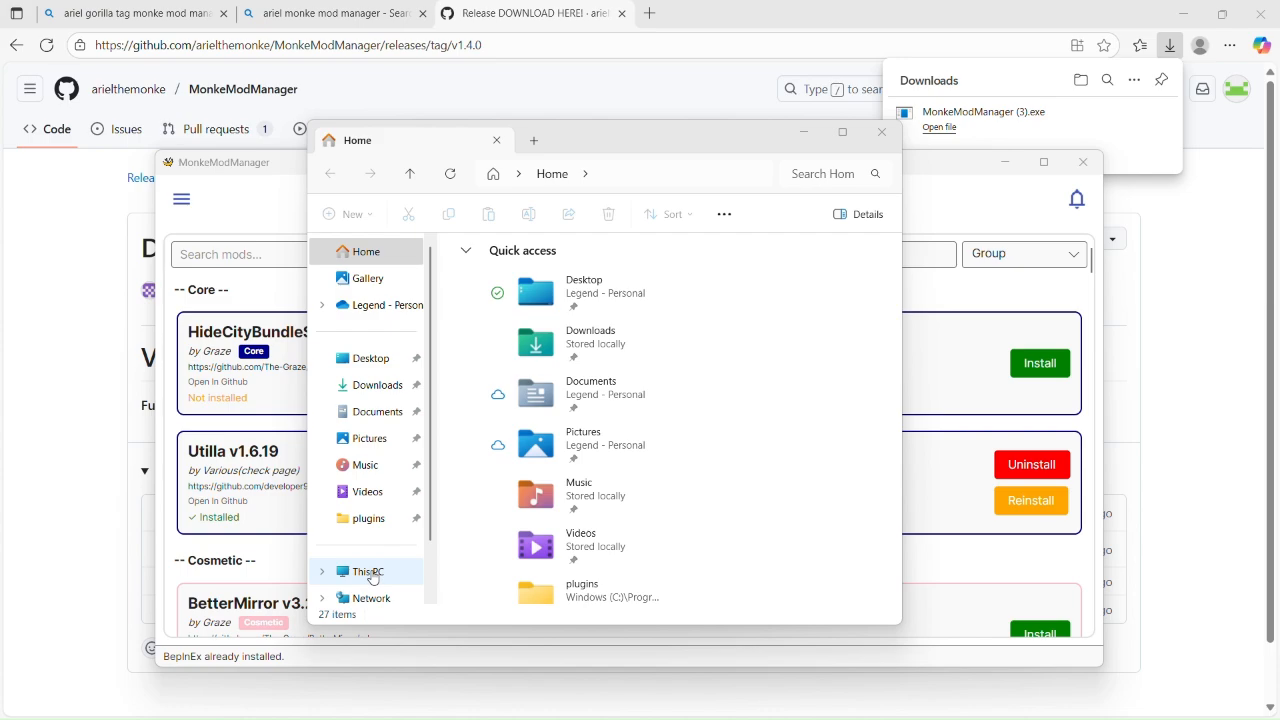
{"action": "mouse_move", "coordinate": [380, 560]}
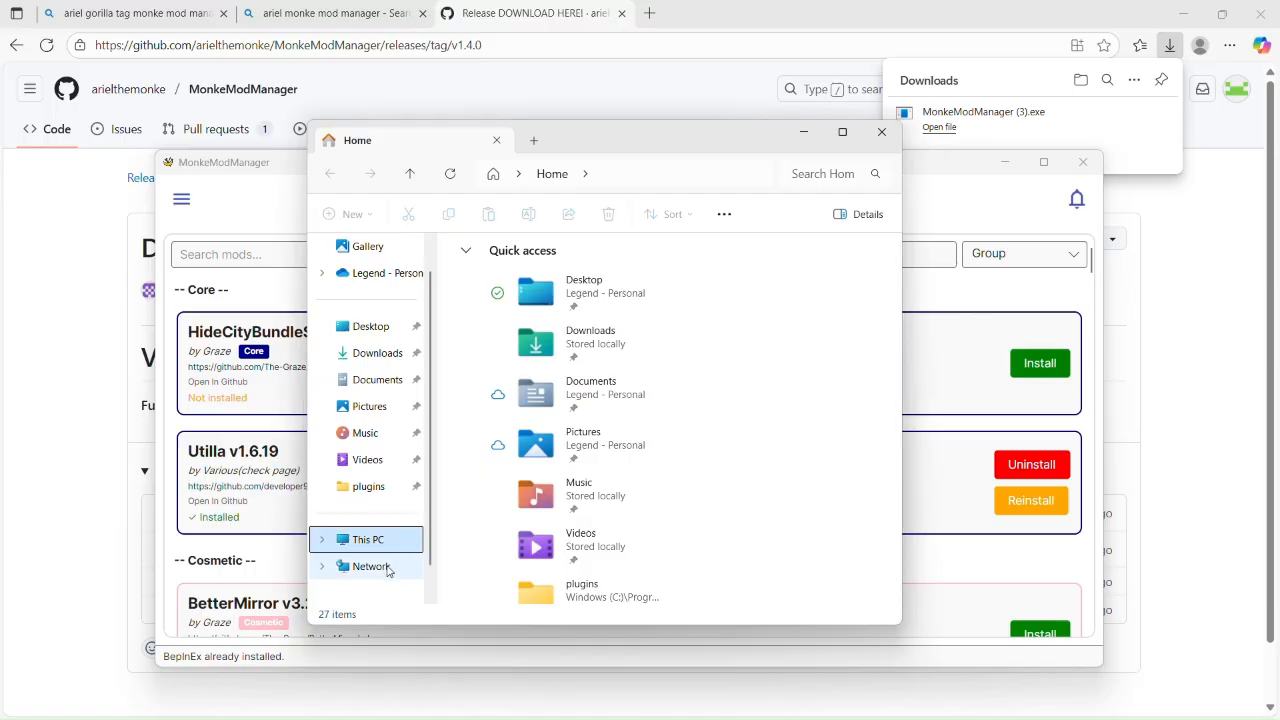
- Browse to C: > Program Files > Oculus > Software > Software for the Oculus install
{"action": "left_click", "coordinate": [368, 540]}
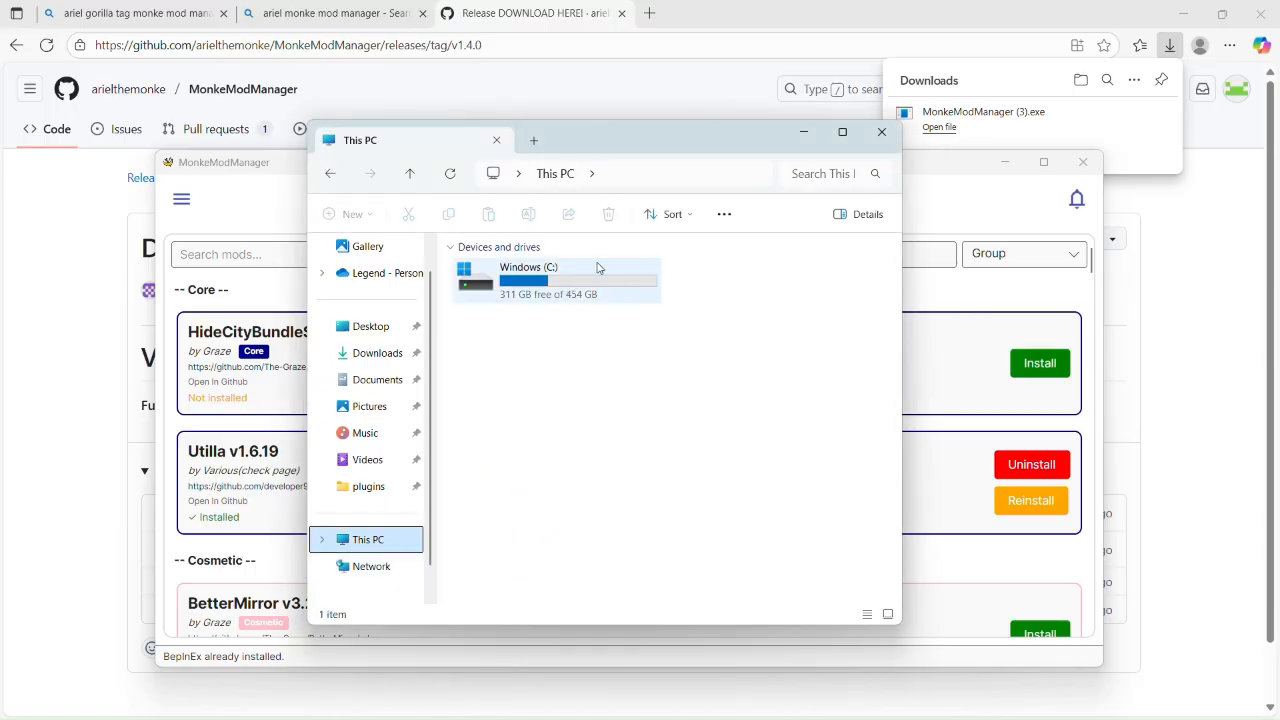
{"action": "double_click", "coordinate": [556, 276]}
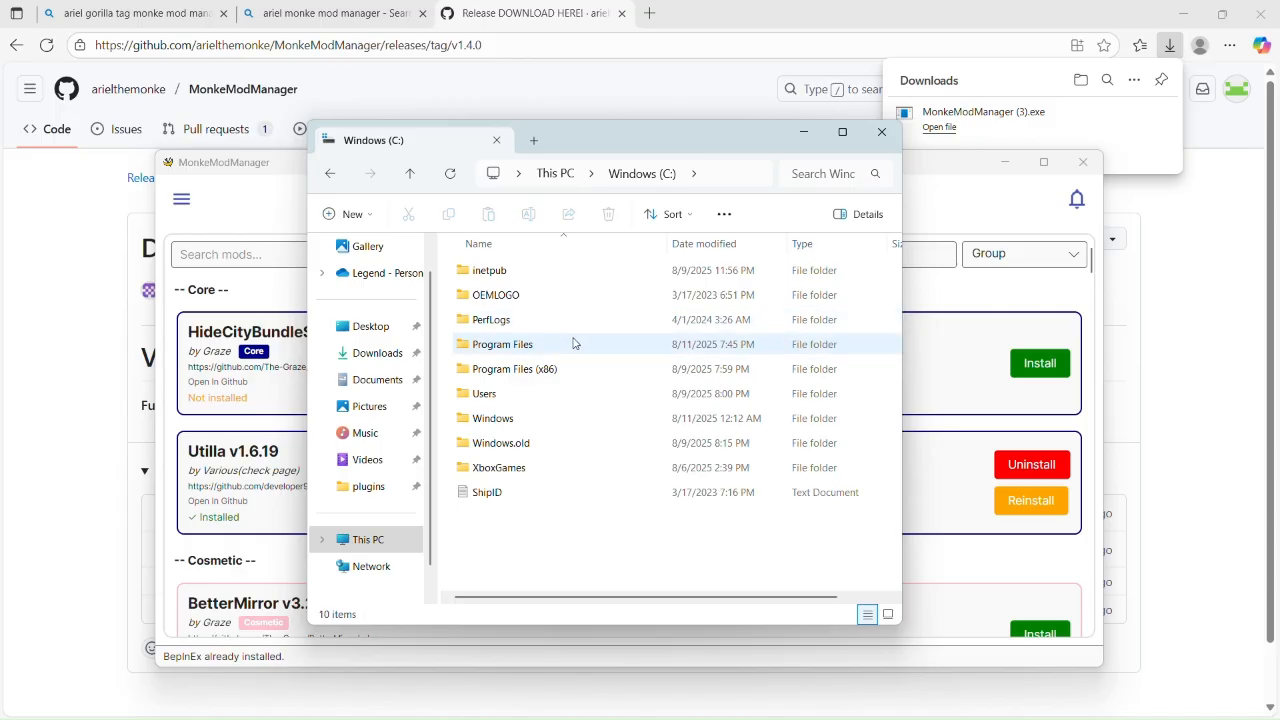
{"action": "mouse_move", "coordinate": [598, 344]}
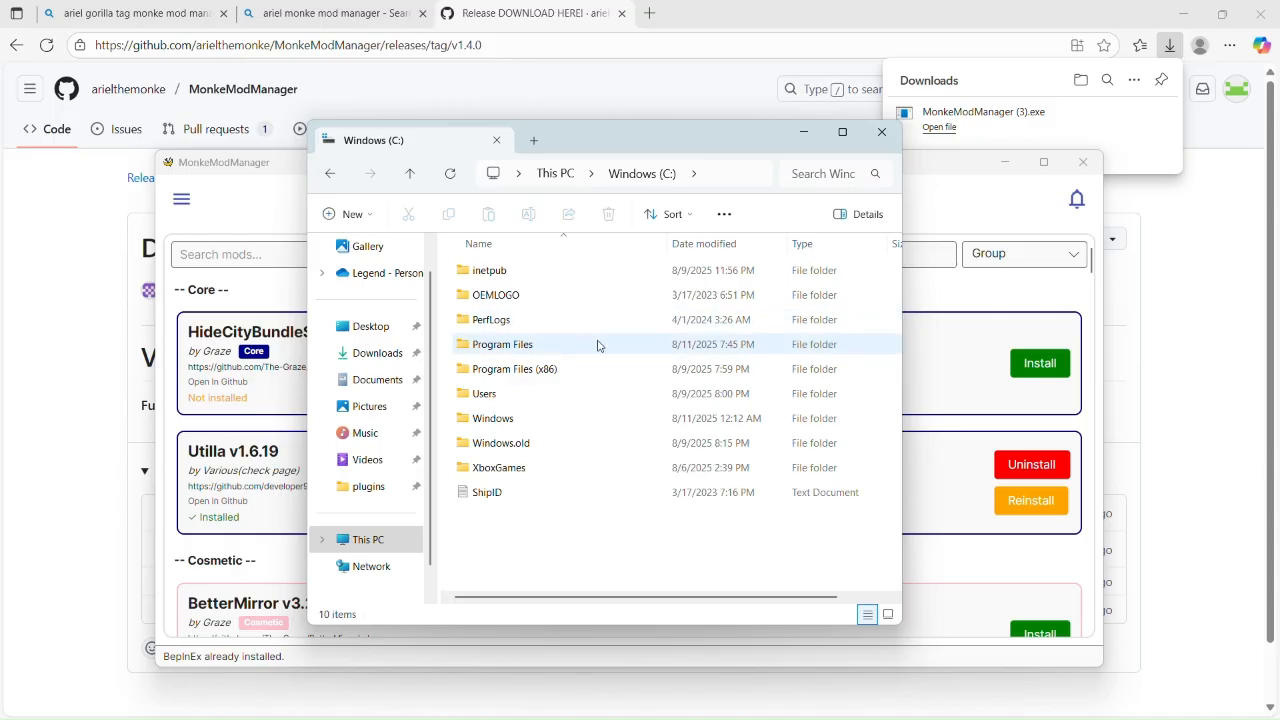
{"action": "mouse_move", "coordinate": [568, 368]}
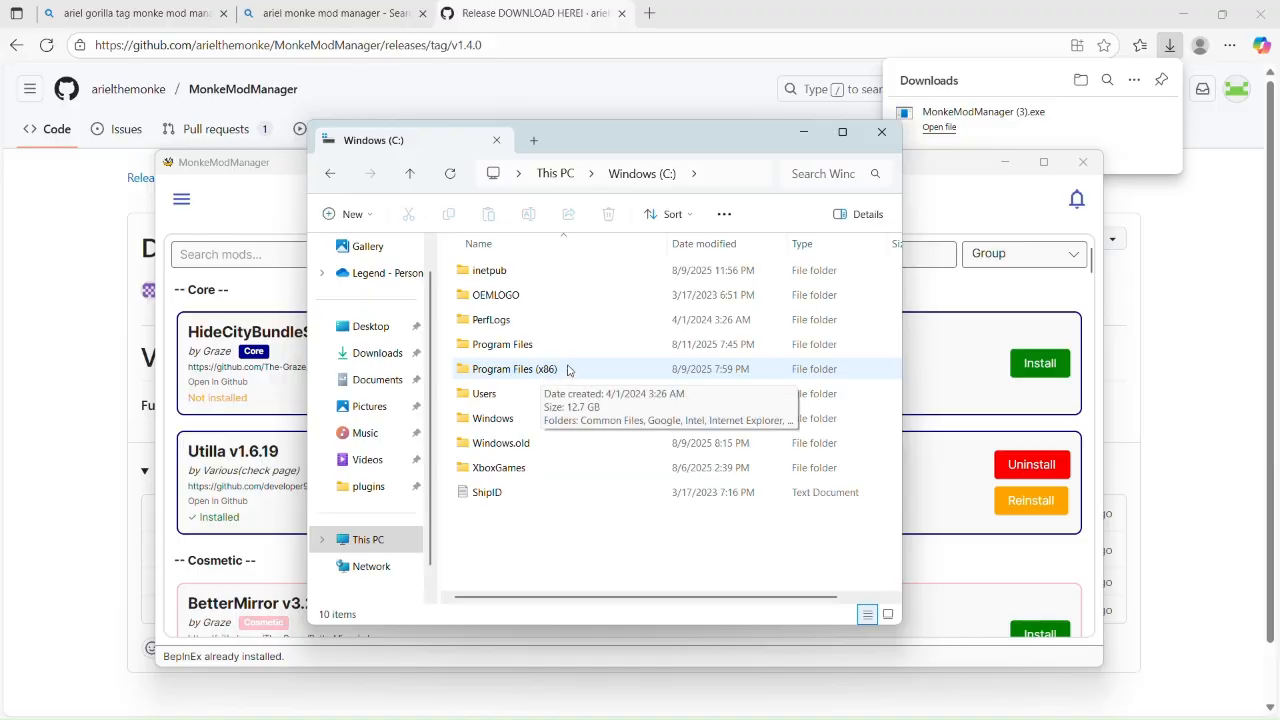
{"action": "double_click", "coordinate": [504, 344]}
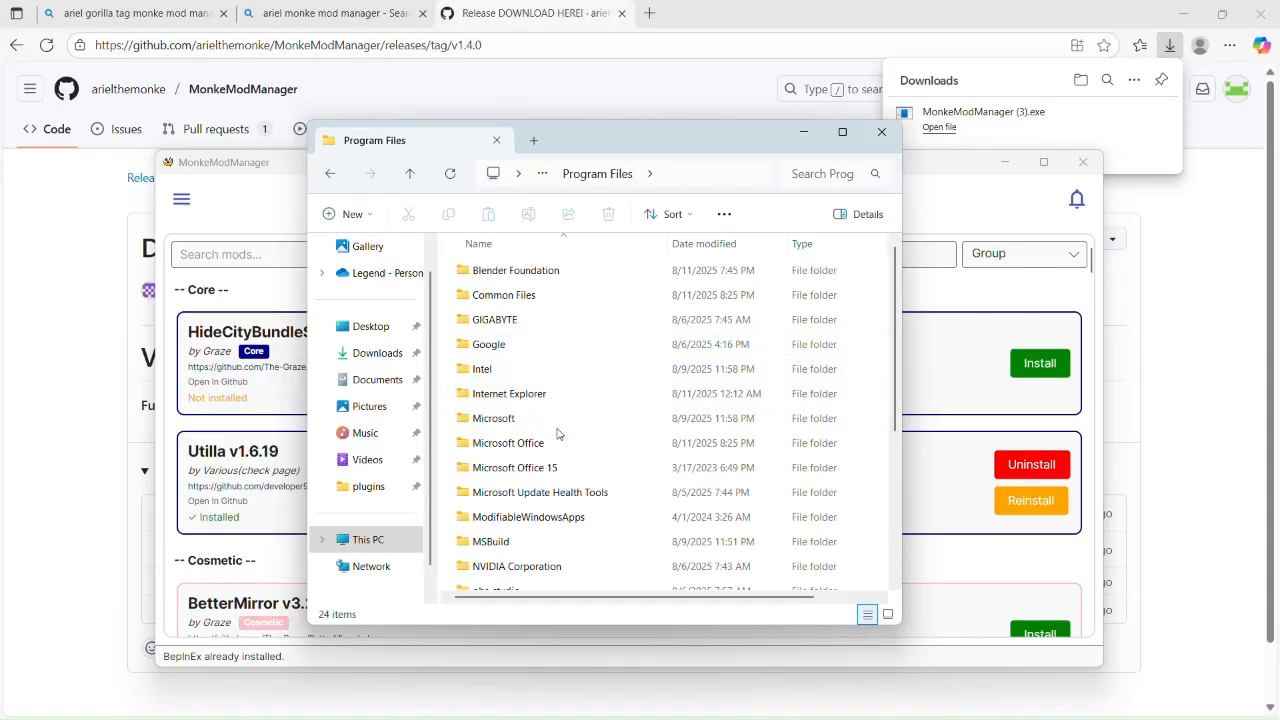
{"action": "scroll", "scroll_direction": "down", "scroll_amount": 3}
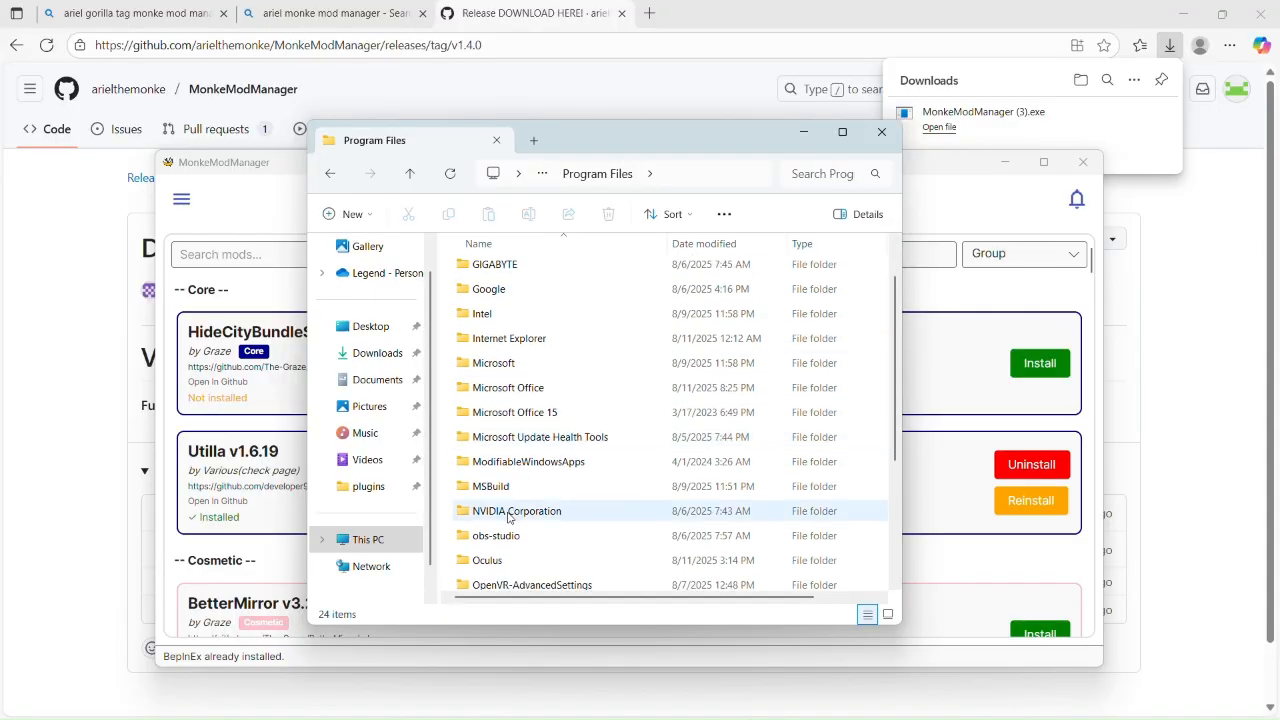
{"action": "double_click", "coordinate": [488, 560]}
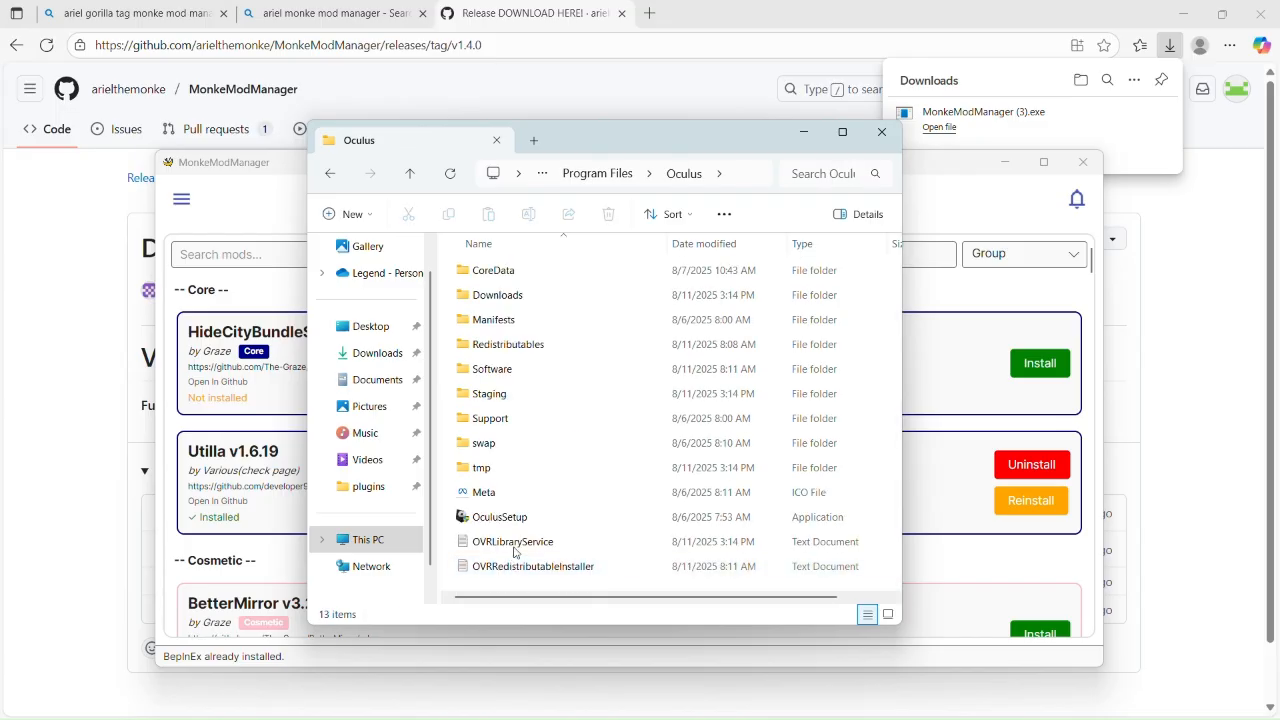
{"action": "double_click", "coordinate": [492, 368]}
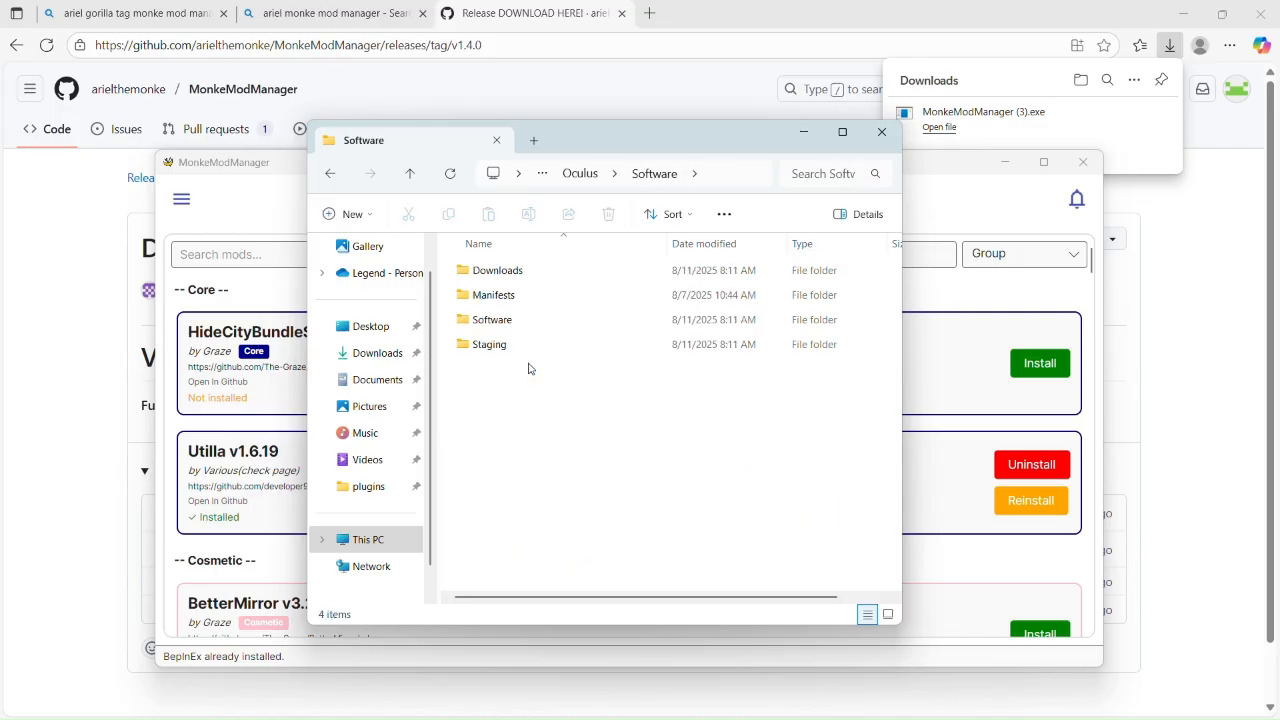
{"action": "left_click", "coordinate": [492, 320]}
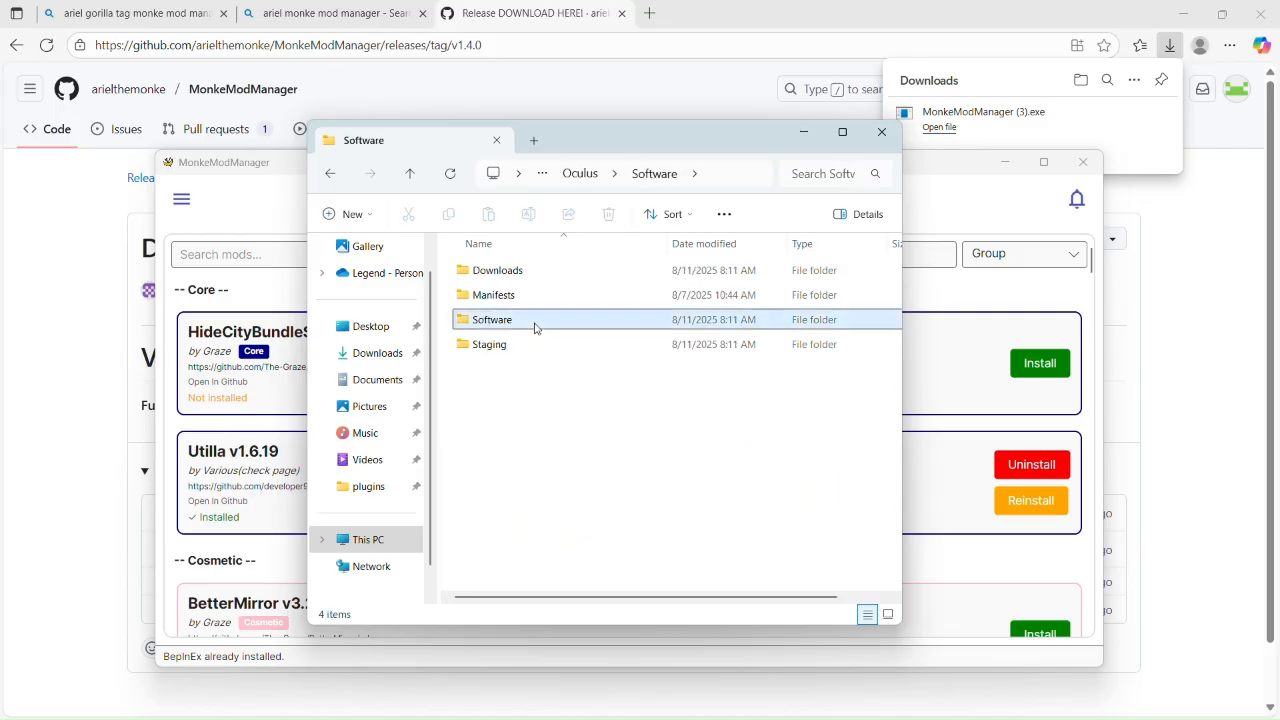
{"action": "double_click", "coordinate": [492, 320]}
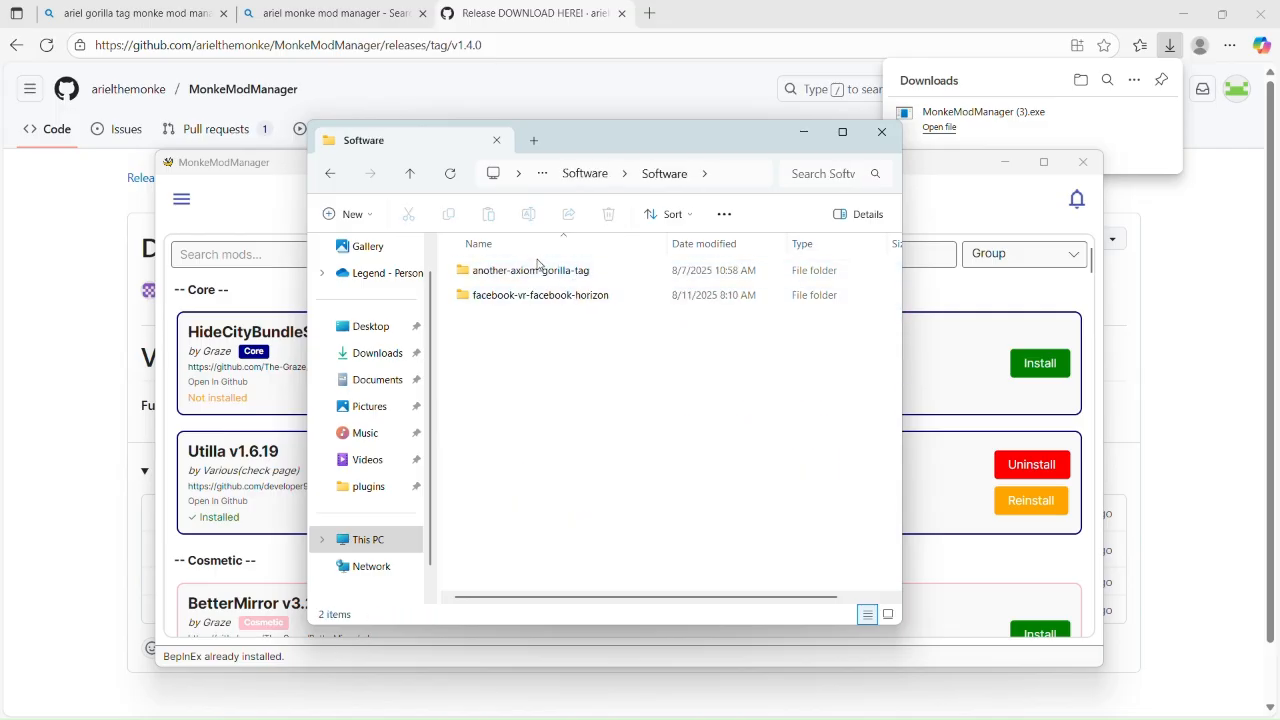
{"action": "mouse_move", "coordinate": [610, 262]}
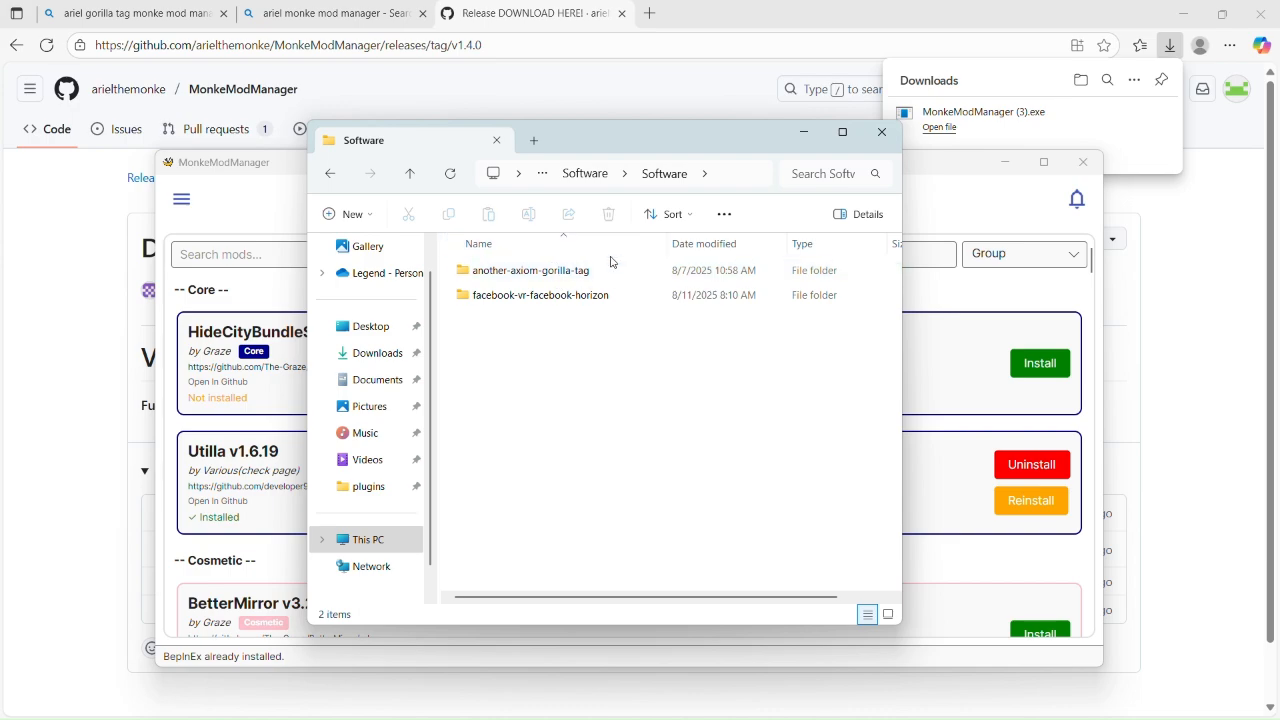
- Open the another-axiom-gorilla-tag folder, then return to the mod list
{"action": "left_click", "coordinate": [532, 270]}
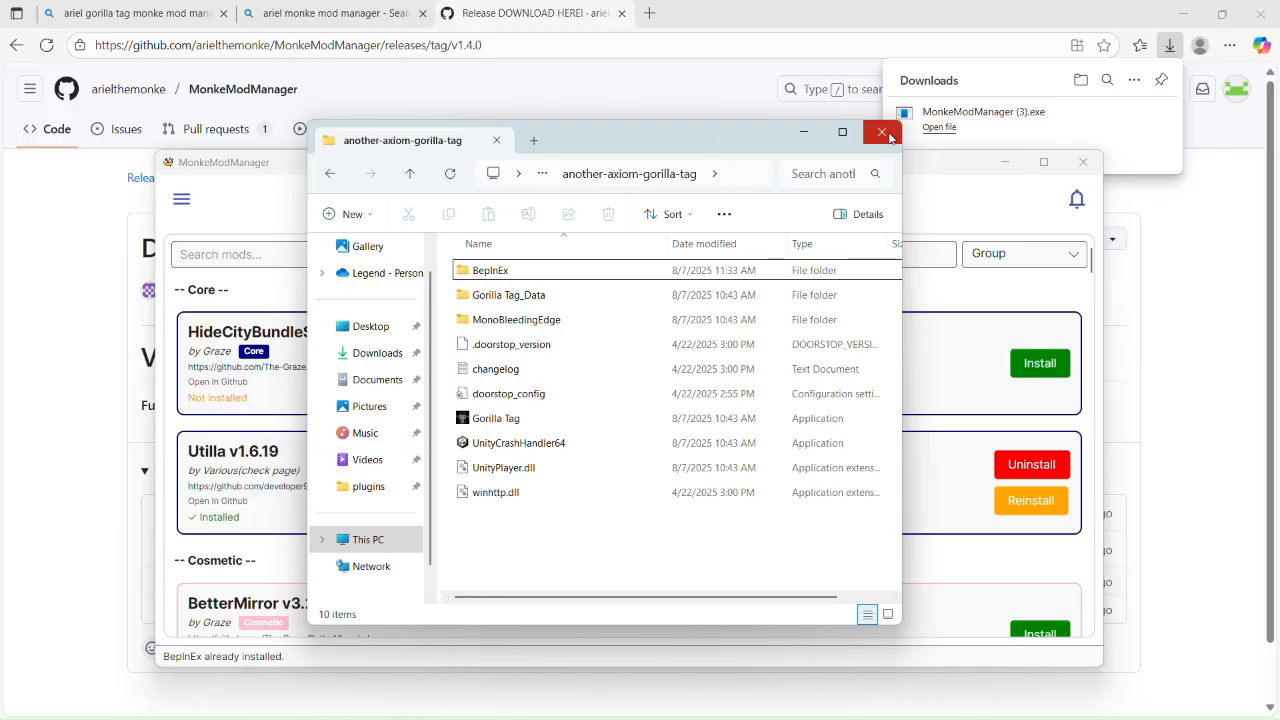
{"action": "left_click", "coordinate": [880, 132]}
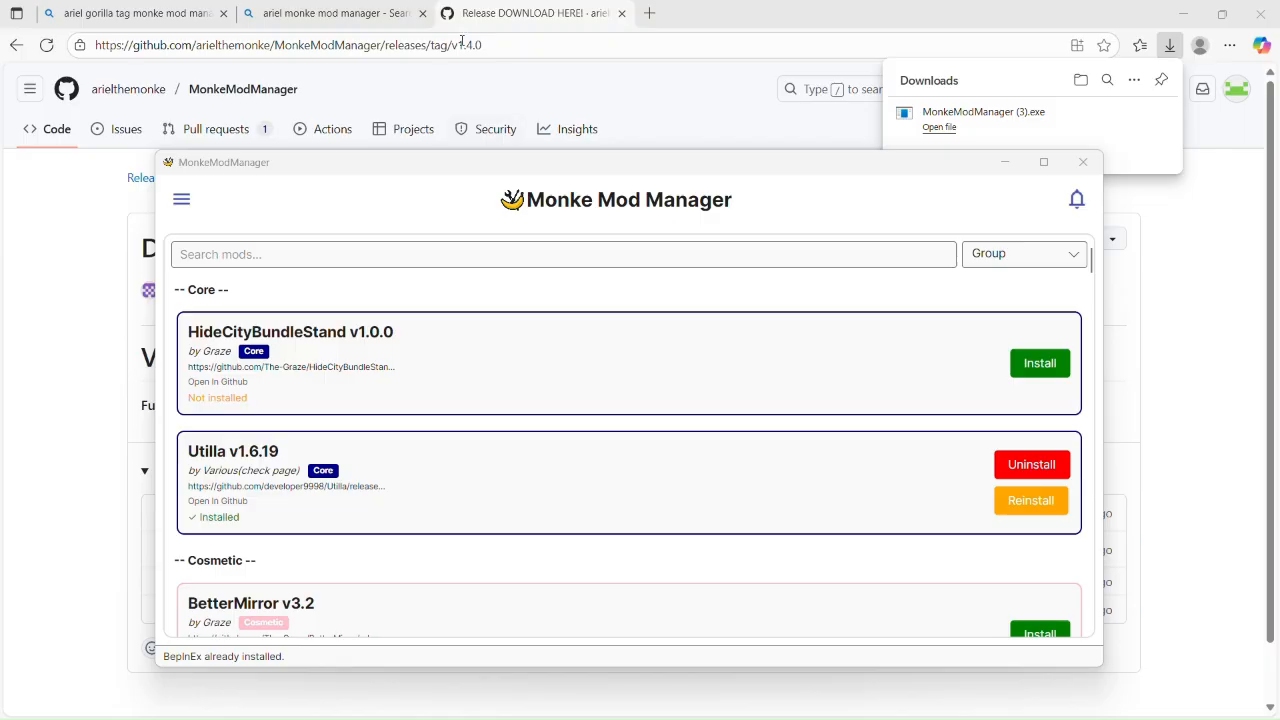
{"action": "mouse_move", "coordinate": [864, 304]}
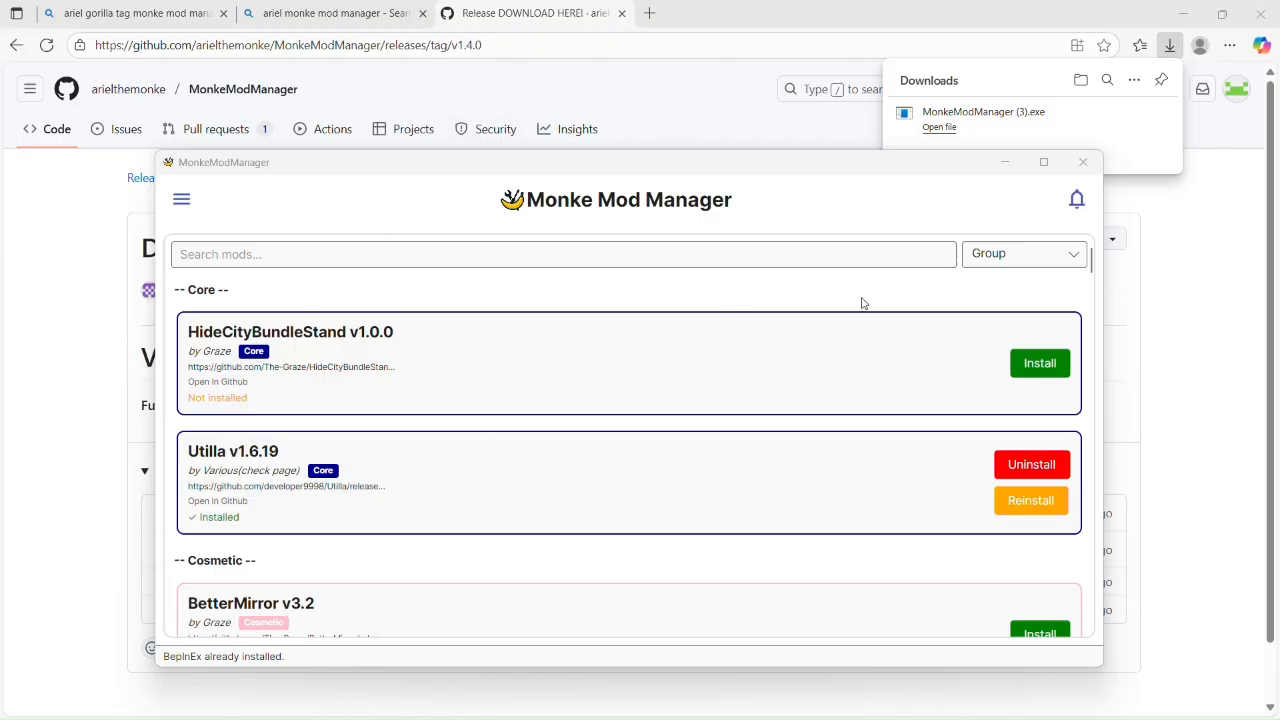
{"action": "mouse_move", "coordinate": [800, 328]}
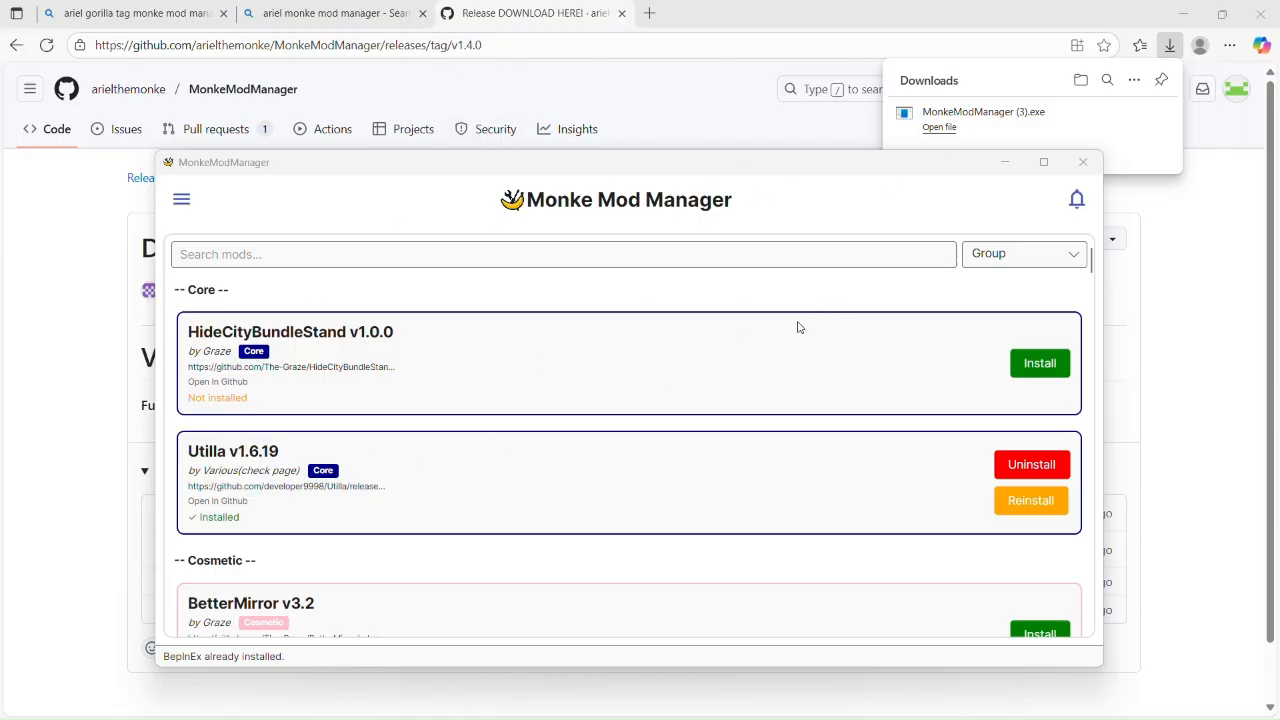
{"action": "scroll", "scroll_direction": "down", "scroll_amount": 3}
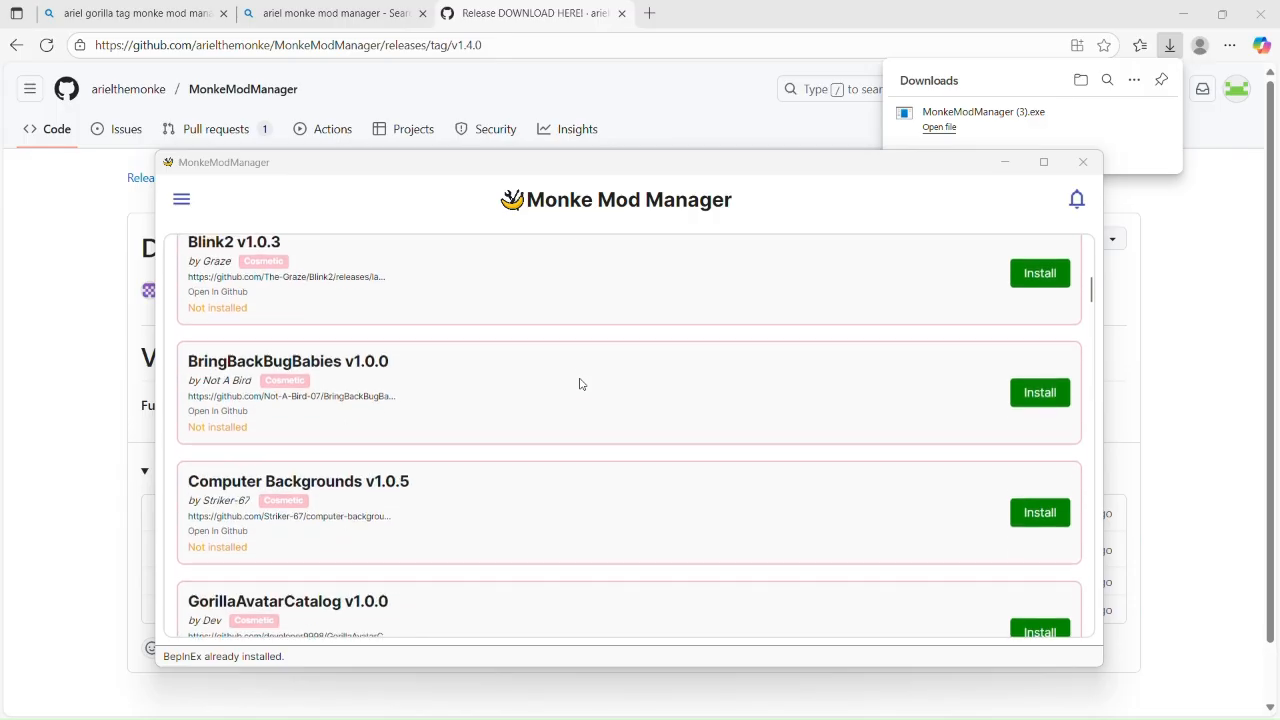
{"action": "scroll", "scroll_direction": "down", "scroll_amount": 3}
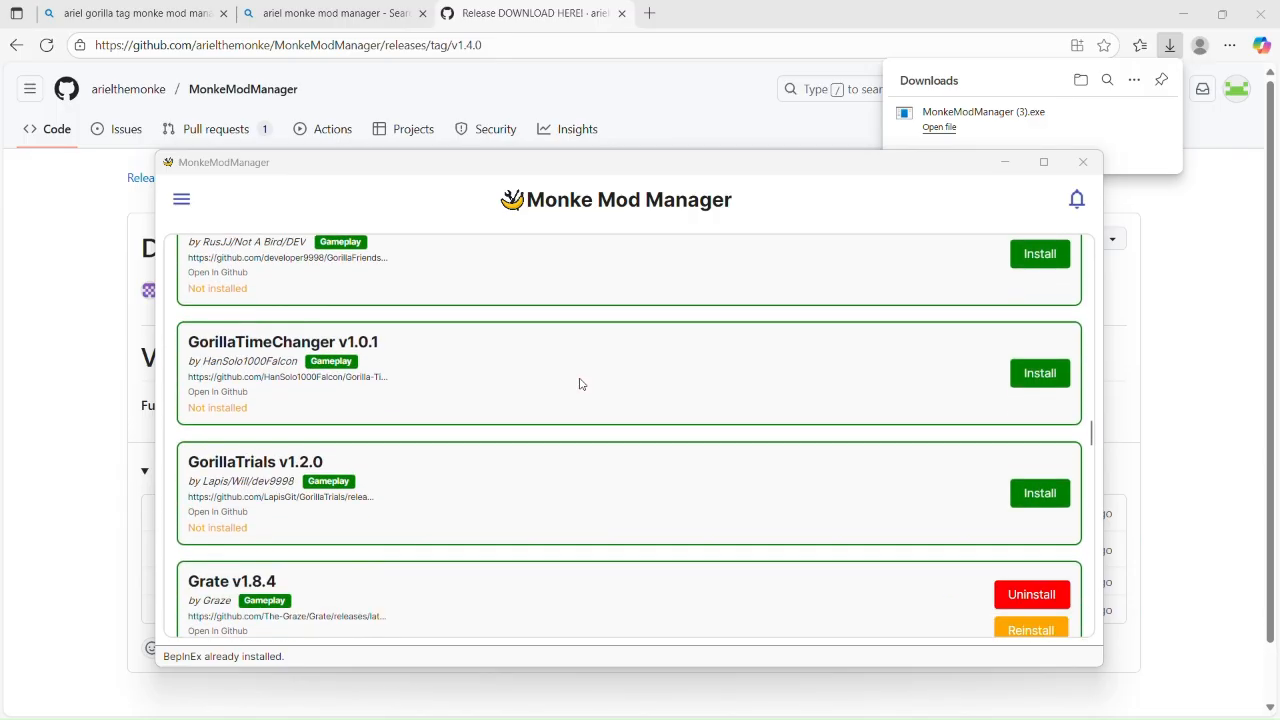
{"action": "scroll", "scroll_direction": "down", "scroll_amount": 3}
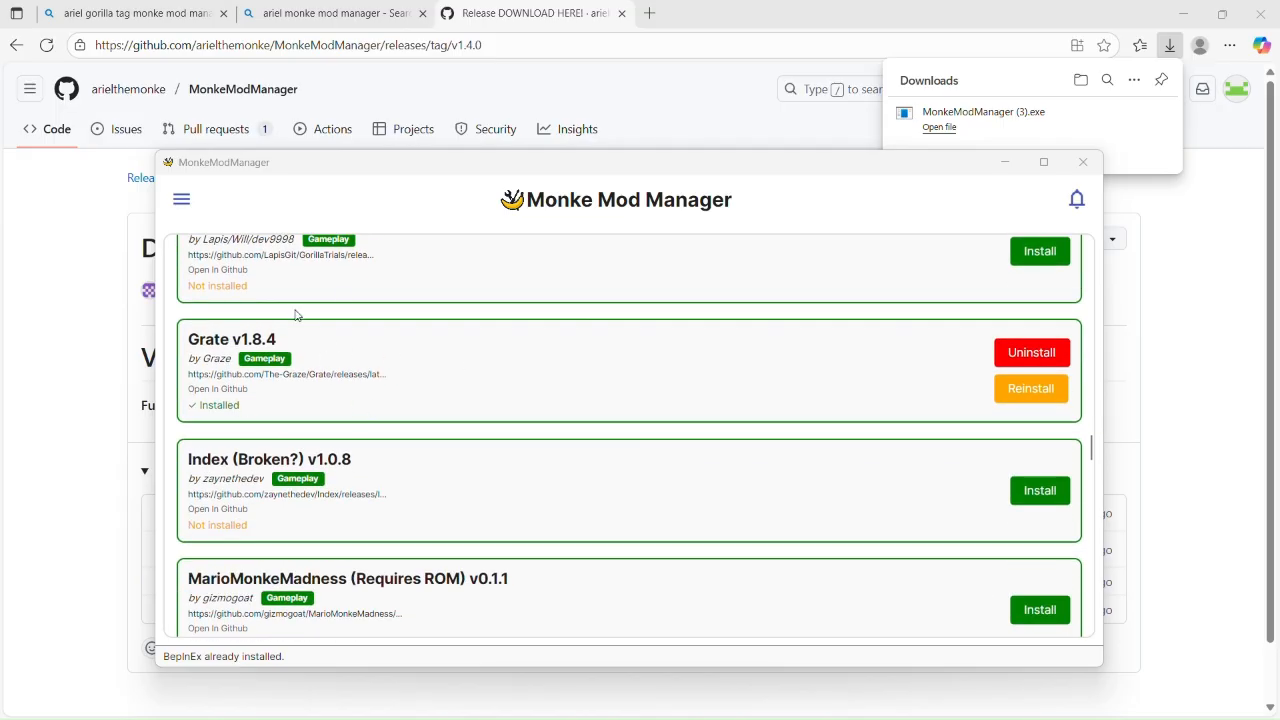
{"action": "mouse_move", "coordinate": [332, 350]}
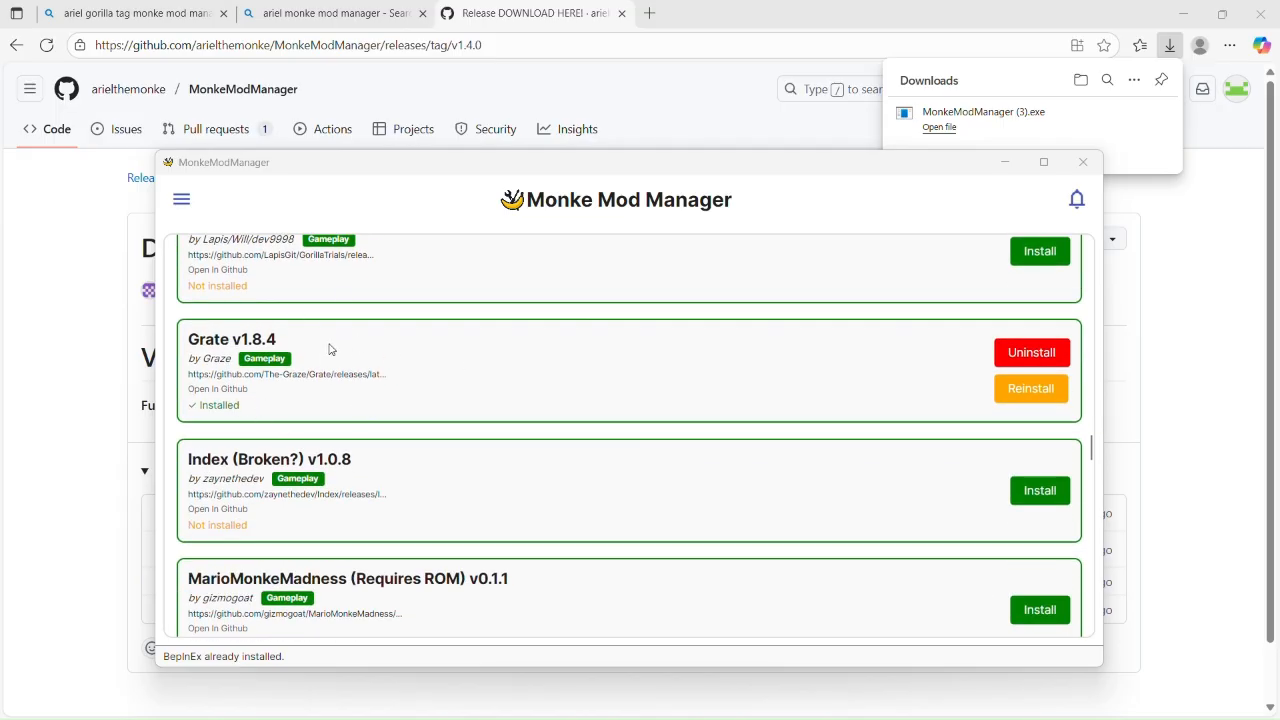
{"action": "mouse_move", "coordinate": [338, 348]}
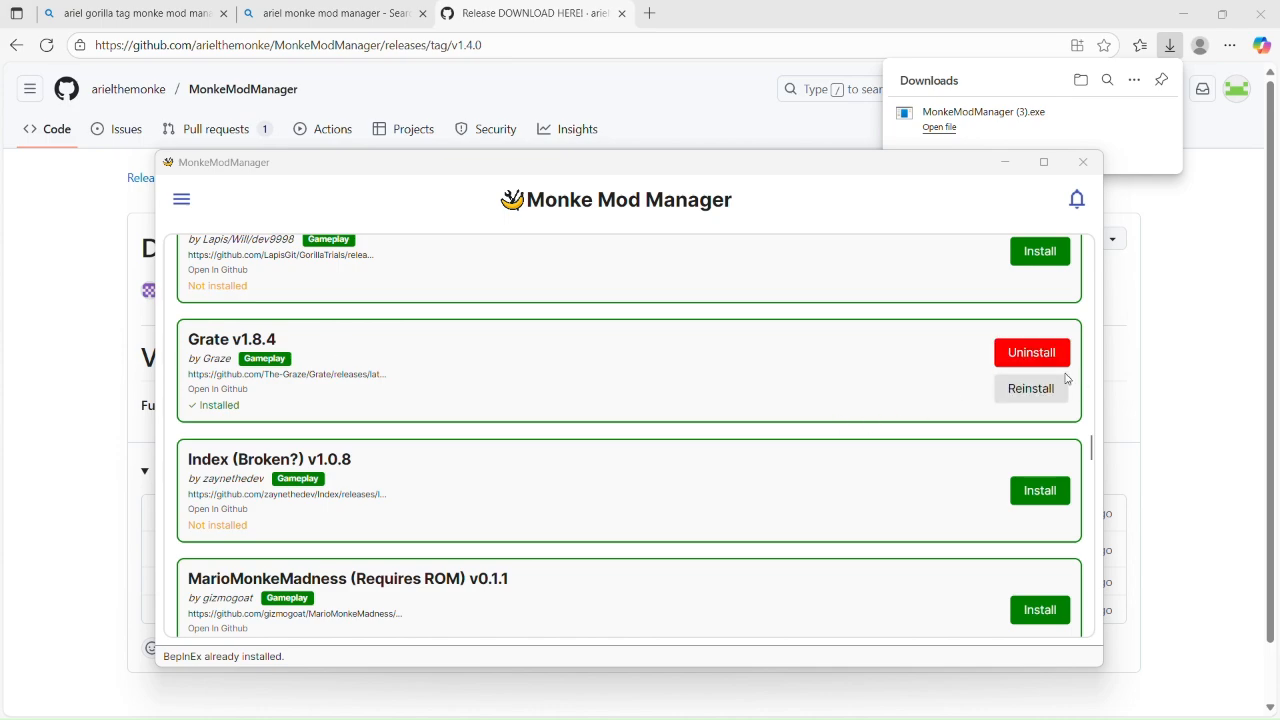
{"action": "mouse_move", "coordinate": [1032, 388]}
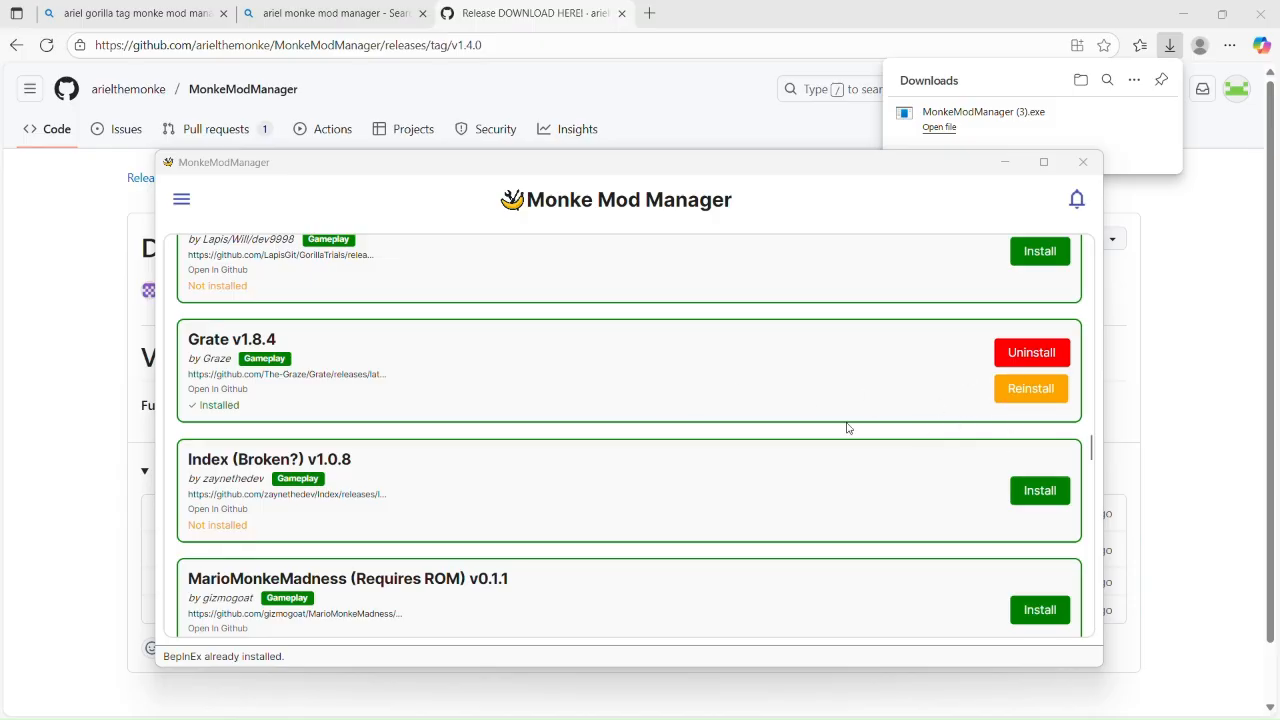
{"action": "mouse_move", "coordinate": [208, 408]}
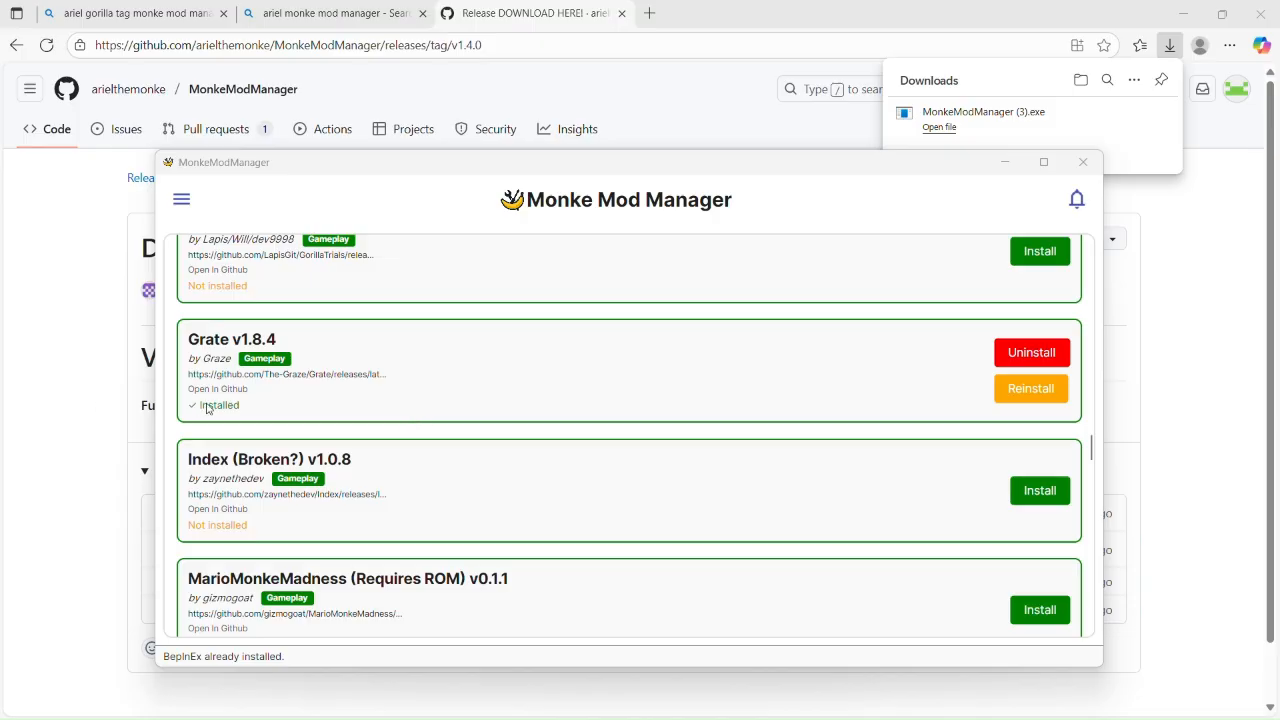
{"action": "scroll", "scroll_direction": "up", "scroll_amount": 3}
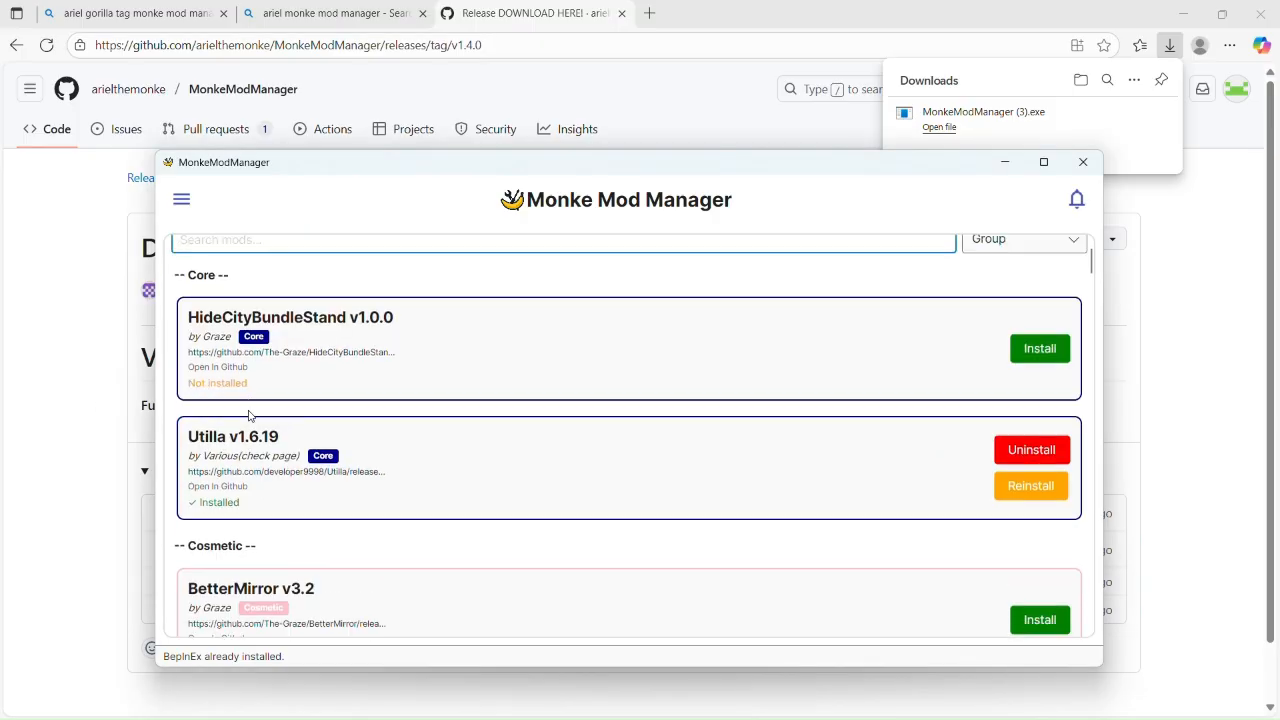
{"action": "scroll", "scroll_direction": "down", "scroll_amount": 3}
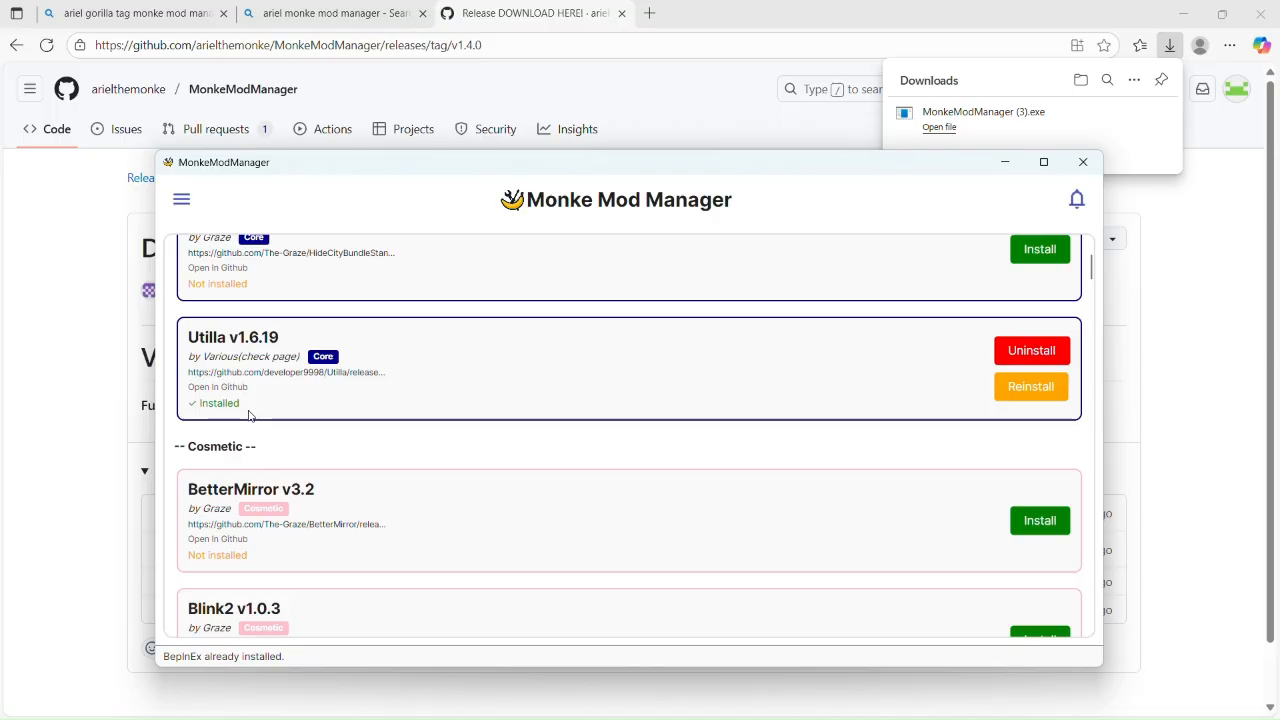
{"action": "mouse_move", "coordinate": [1016, 376]}
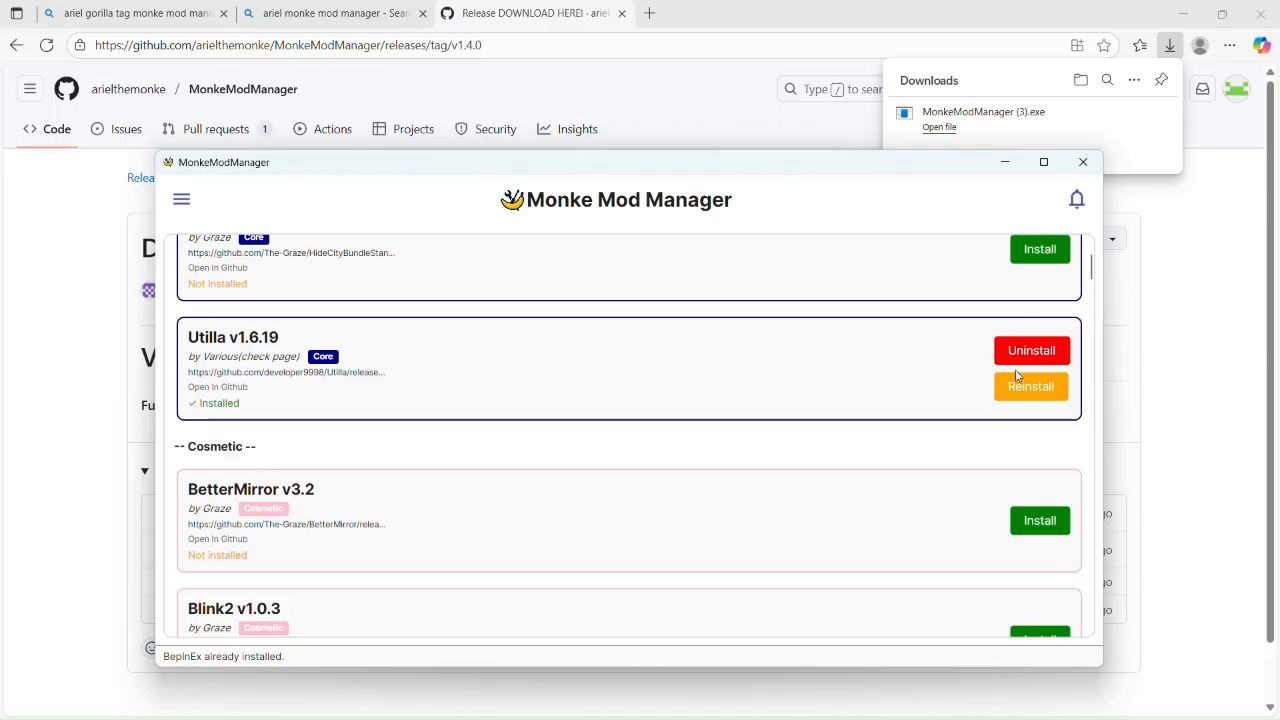
{"action": "scroll", "scroll_direction": "down", "scroll_amount": 3}
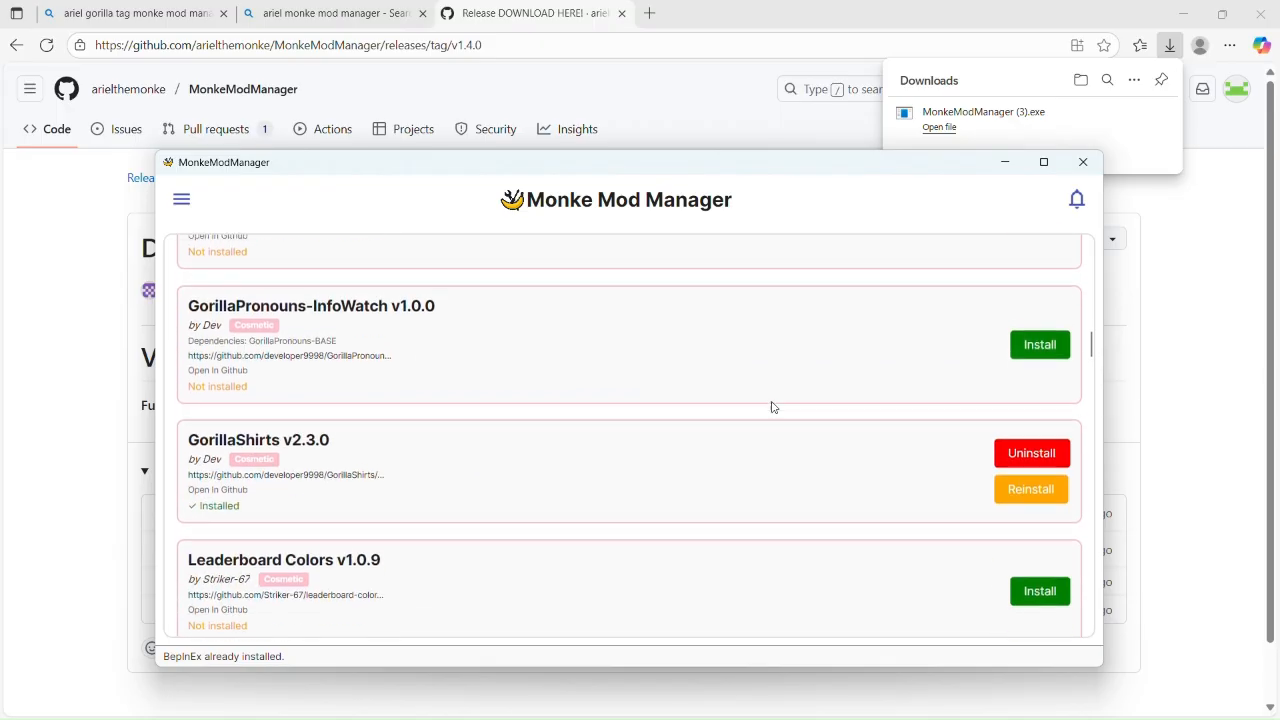
{"action": "type", "text": "gor"}
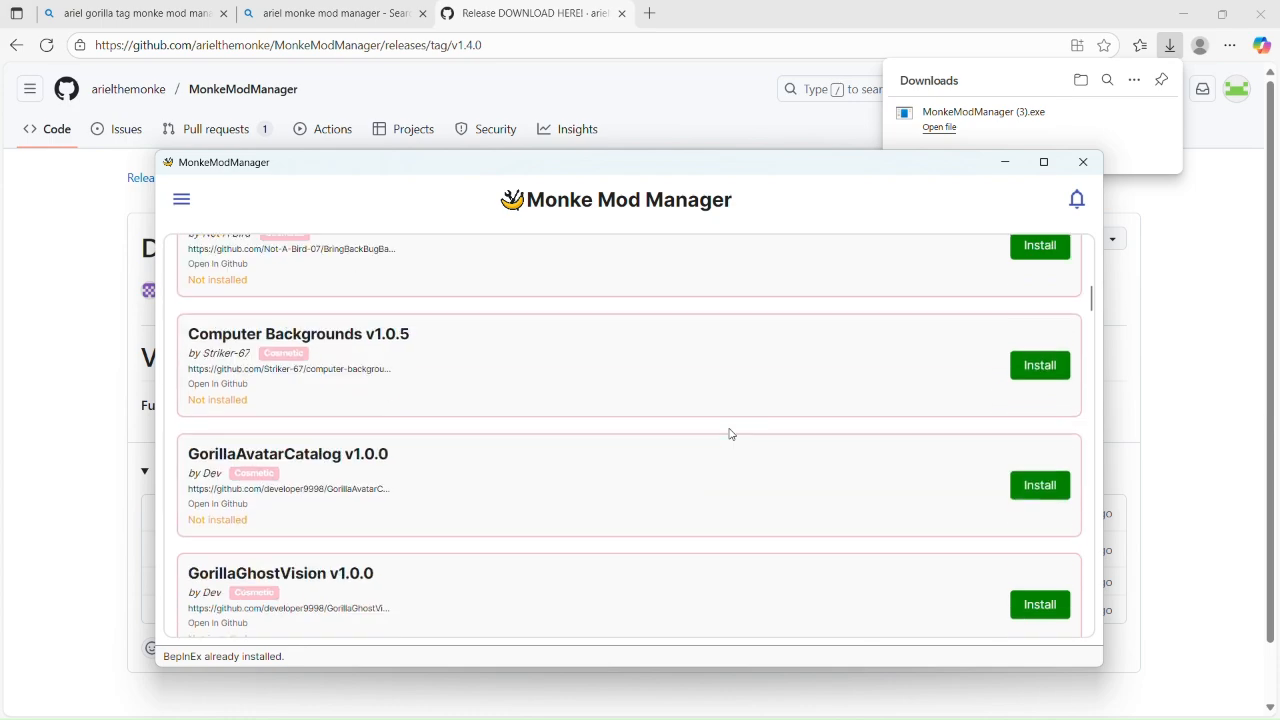
{"action": "scroll", "scroll_direction": "down", "scroll_amount": 3}
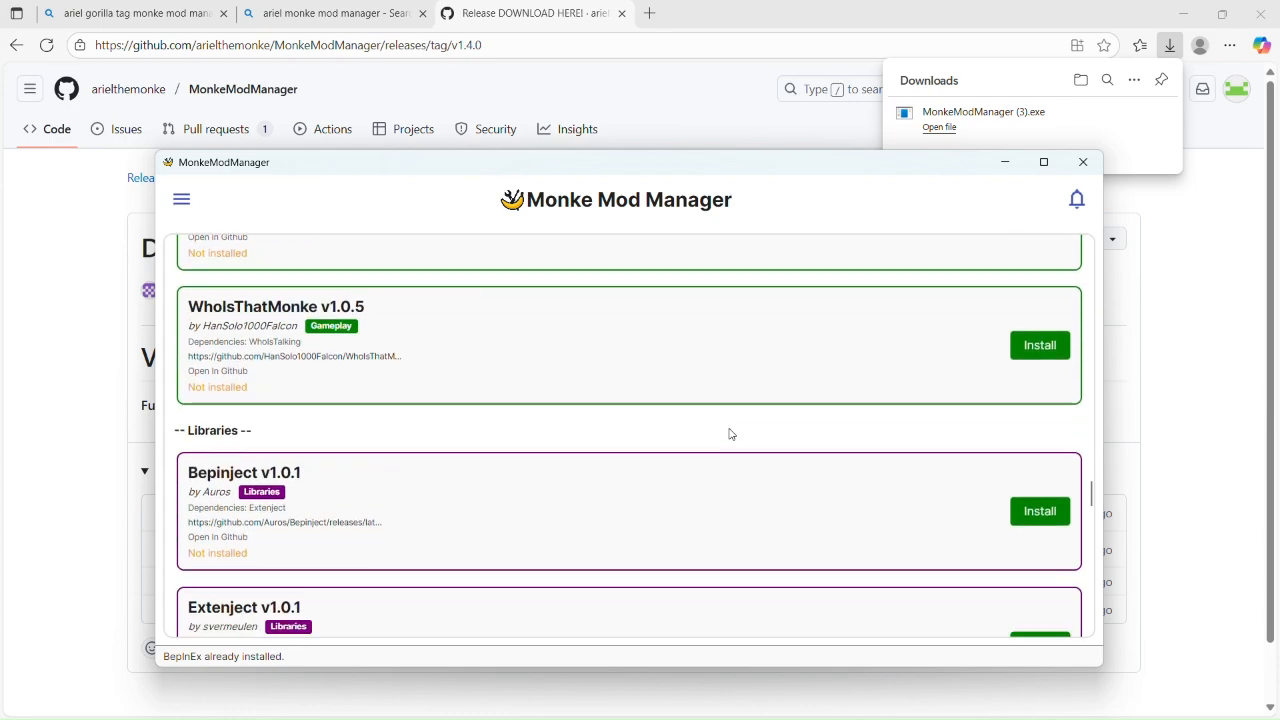
{"action": "scroll", "scroll_direction": "down", "scroll_amount": 3}
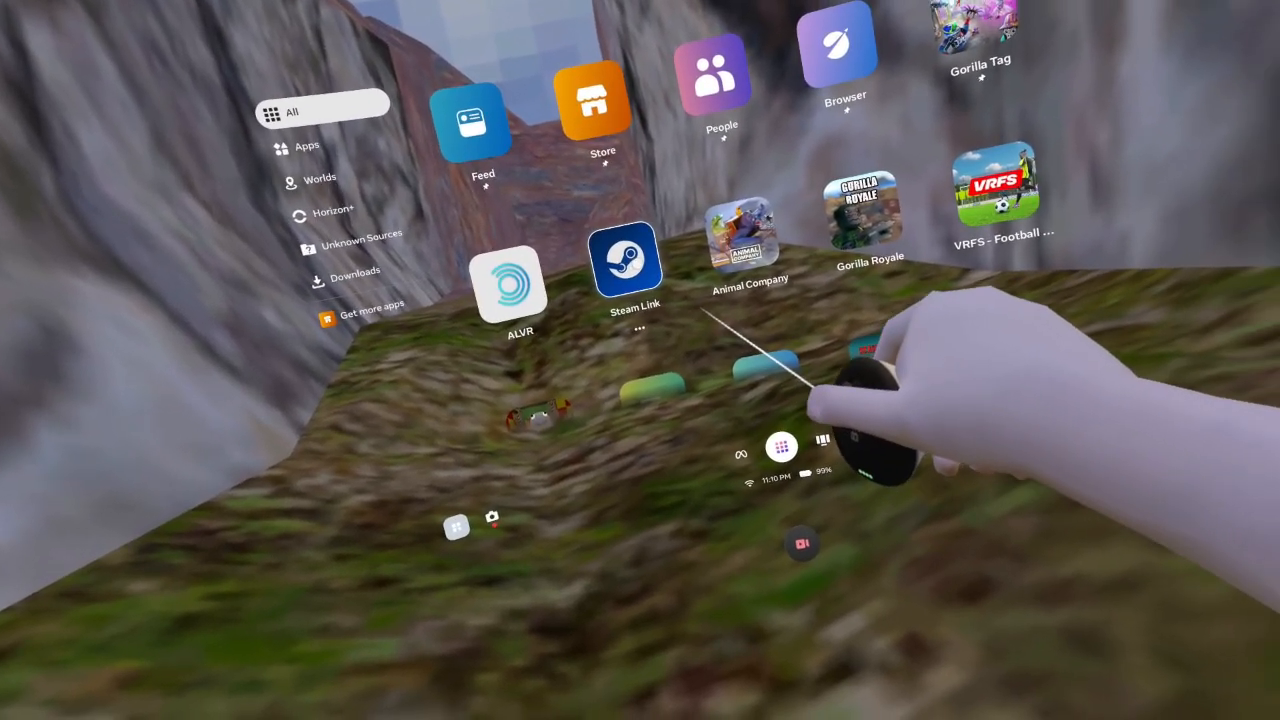
{"action": "left_click", "coordinate": [628, 268]}
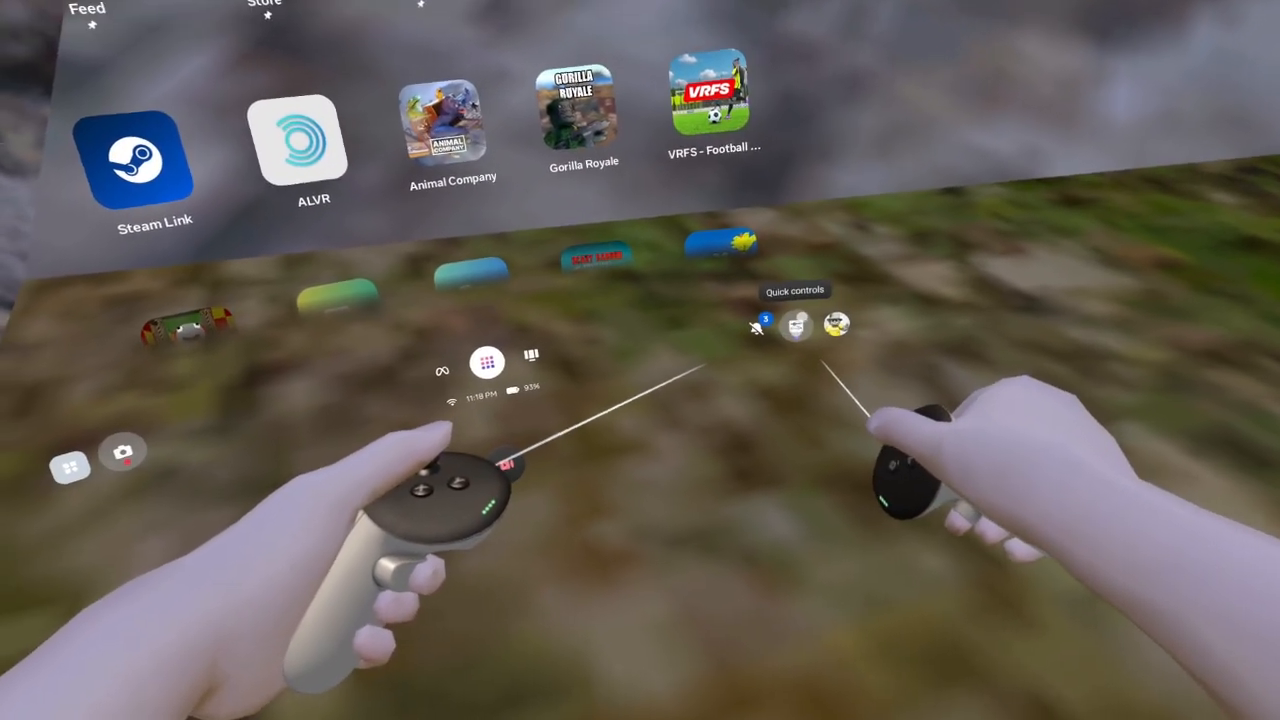
{"action": "left_click", "coordinate": [488, 360]}
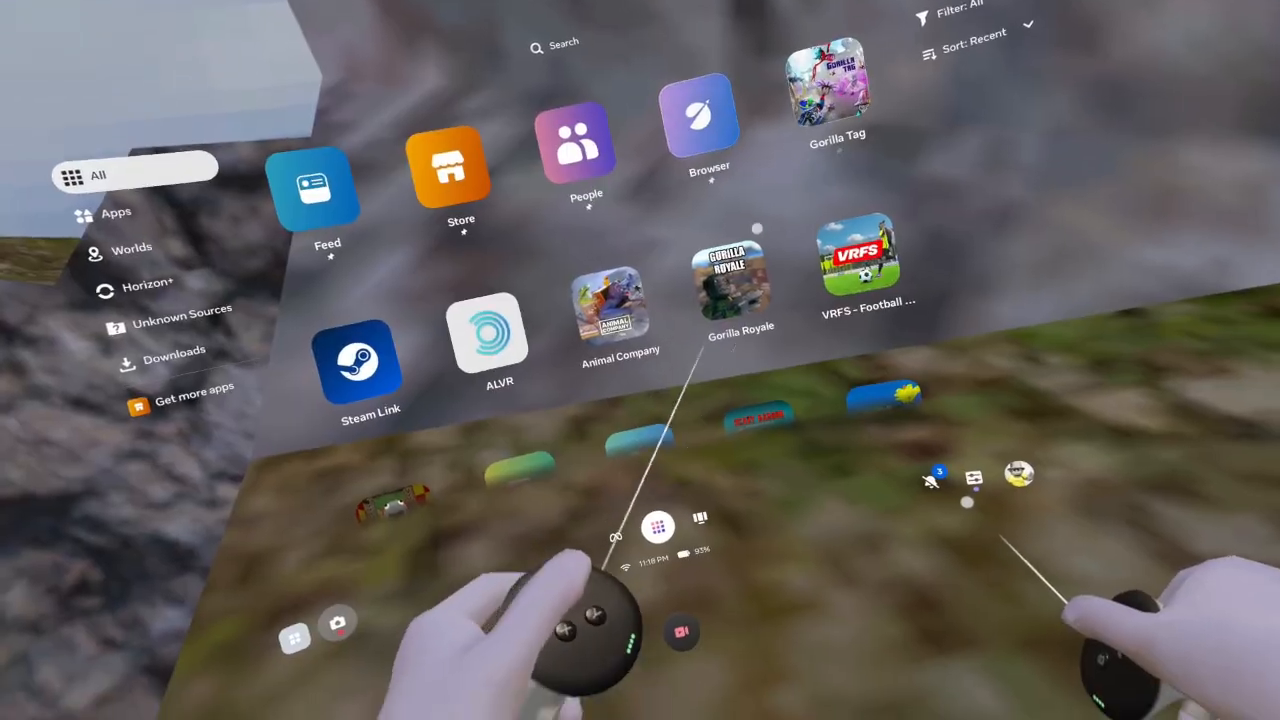